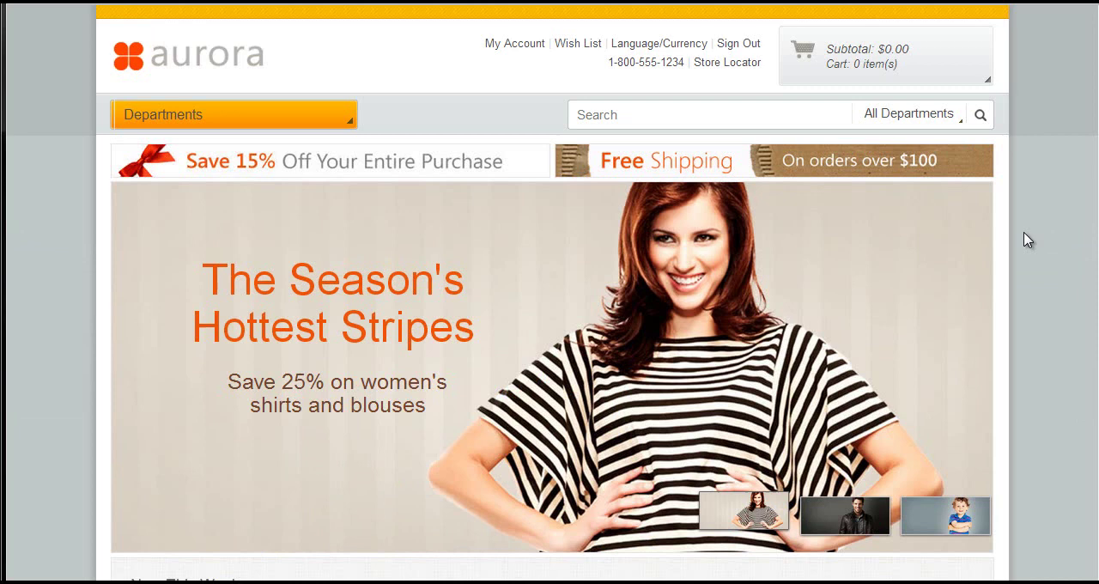
{"action": "mouse_move", "coordinate": [698, 106]}
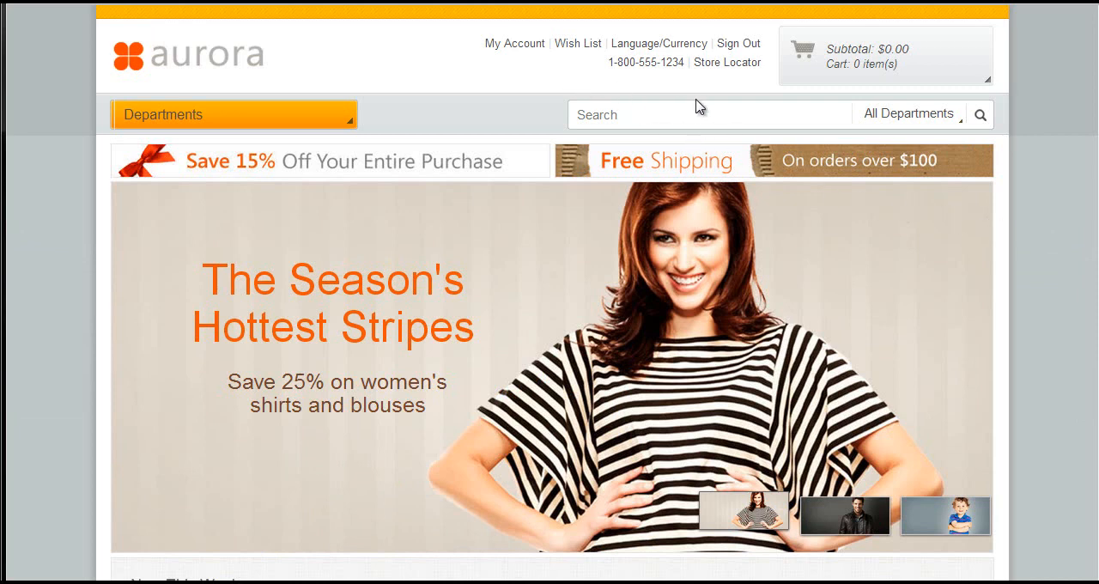
{"action": "mouse_move", "coordinate": [514, 43]}
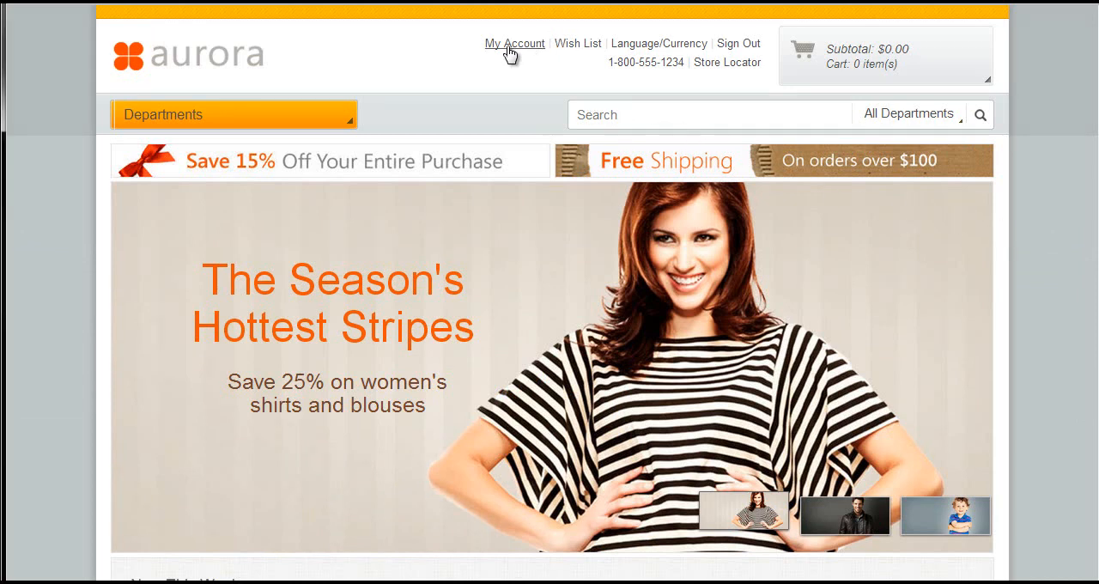
Open My Account to see the shopper's personal information and recent orders.
{"action": "left_click", "coordinate": [514, 44]}
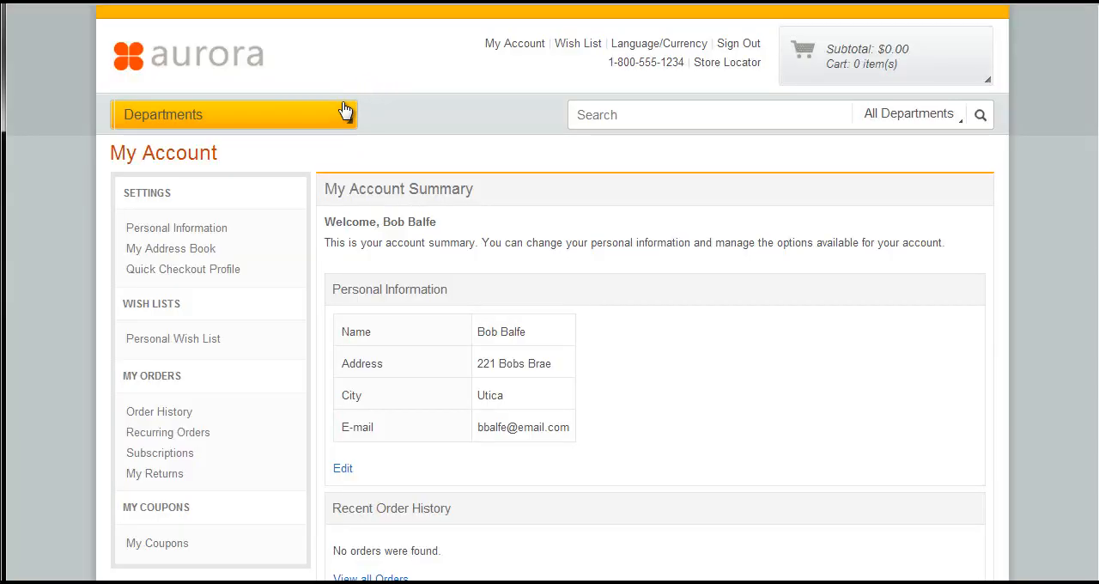
{"action": "mouse_move", "coordinate": [96, 478]}
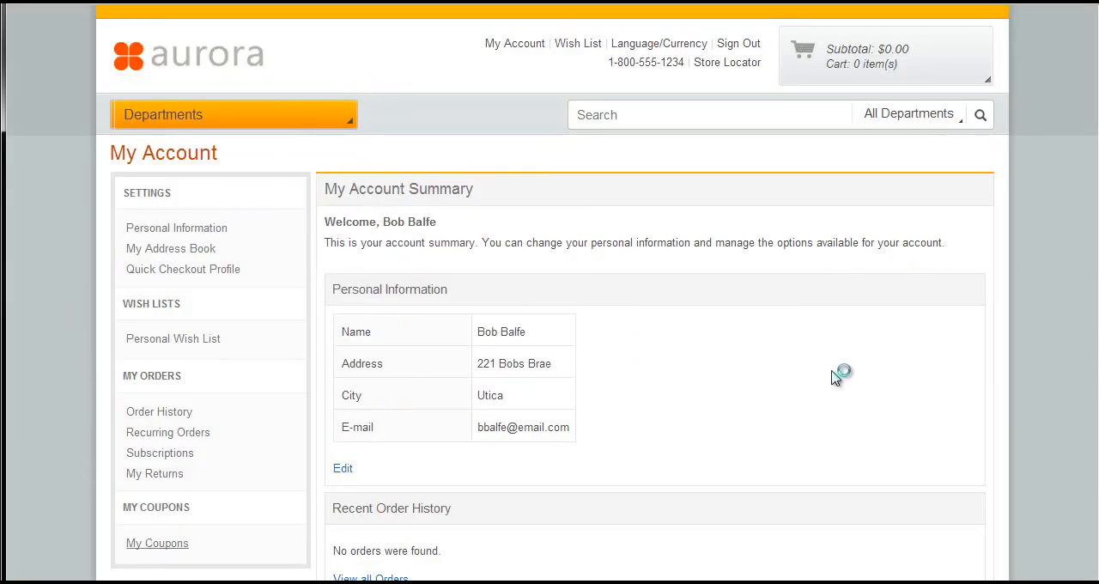
View the Social Promoter Discount! coupon in My Coupons: 10% off, stackable.
{"action": "left_click", "coordinate": [158, 542]}
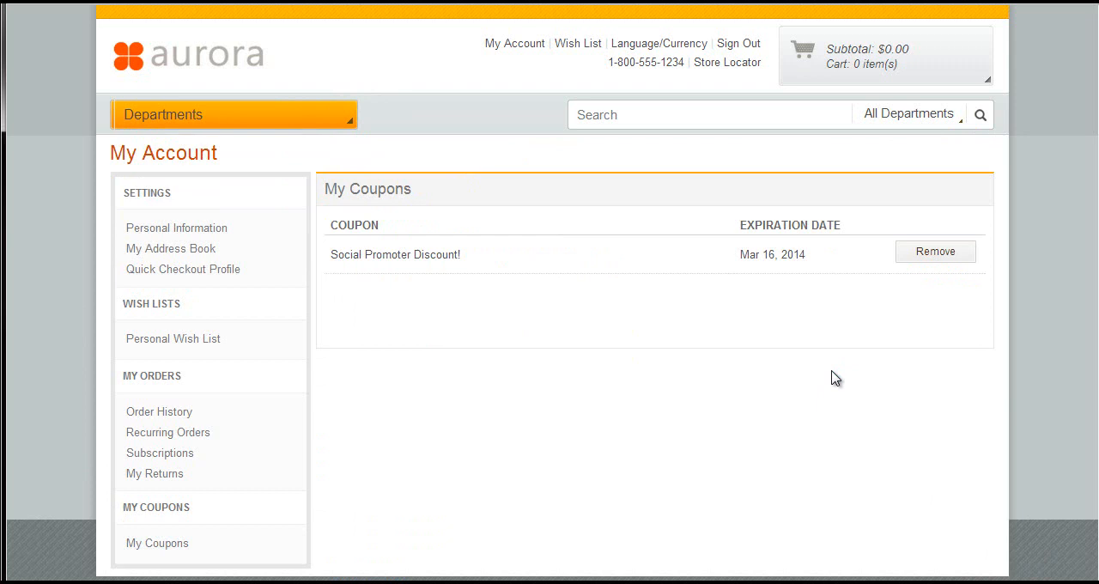
{"action": "mouse_move", "coordinate": [505, 324]}
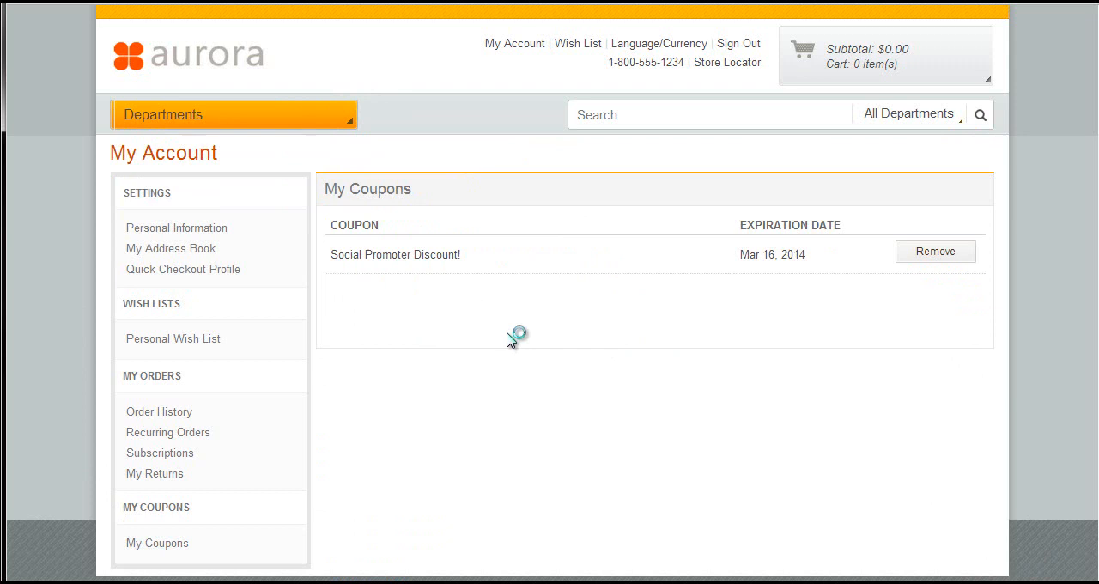
{"action": "left_click", "coordinate": [395, 254]}
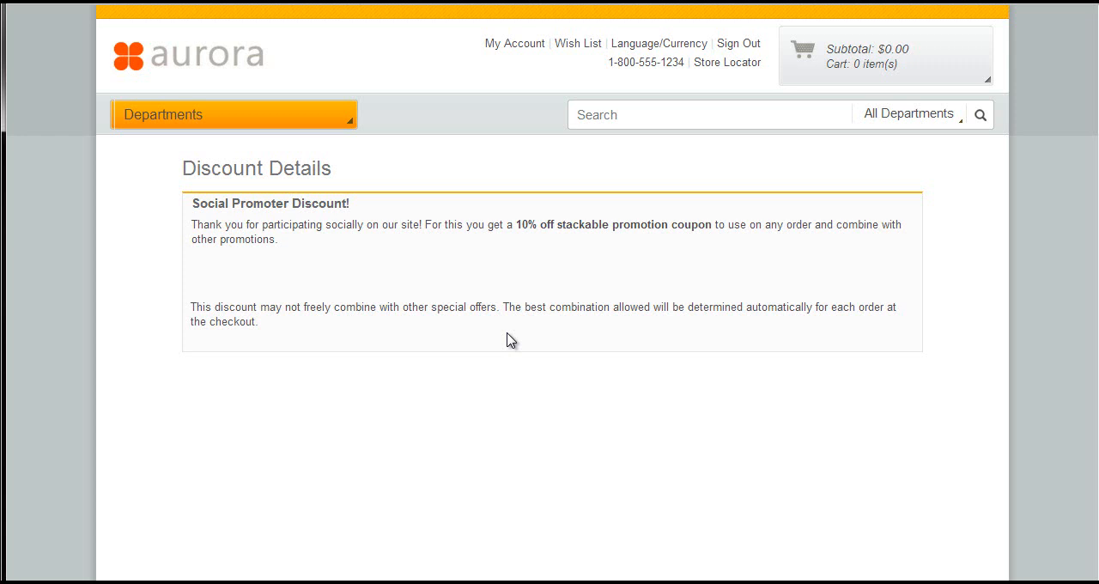
{"action": "mouse_move", "coordinate": [570, 238]}
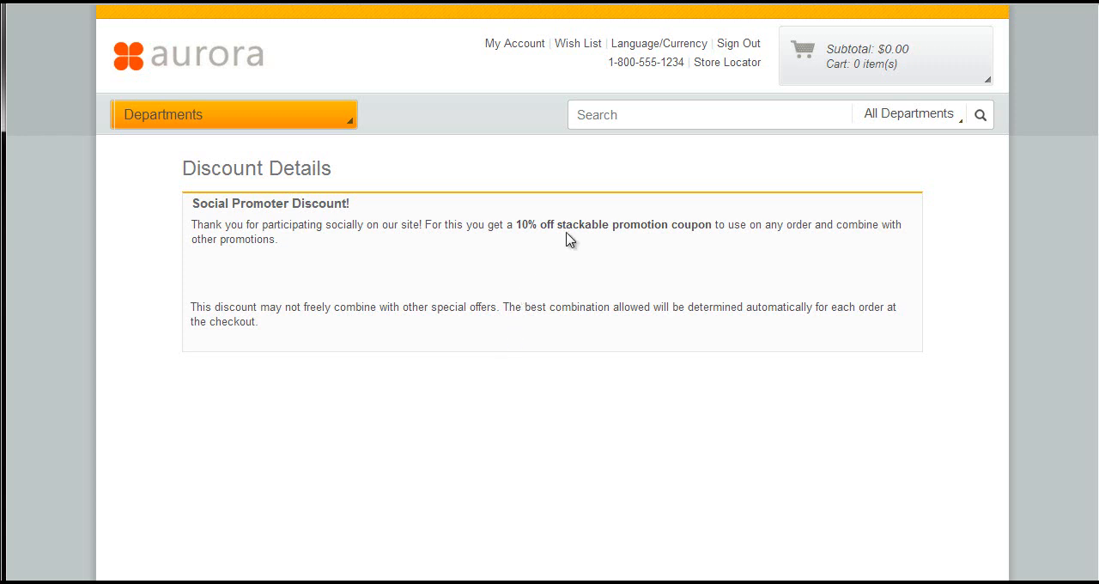
Search the store for 'dress' and browse the 65 results.
{"action": "left_click", "coordinate": [708, 114]}
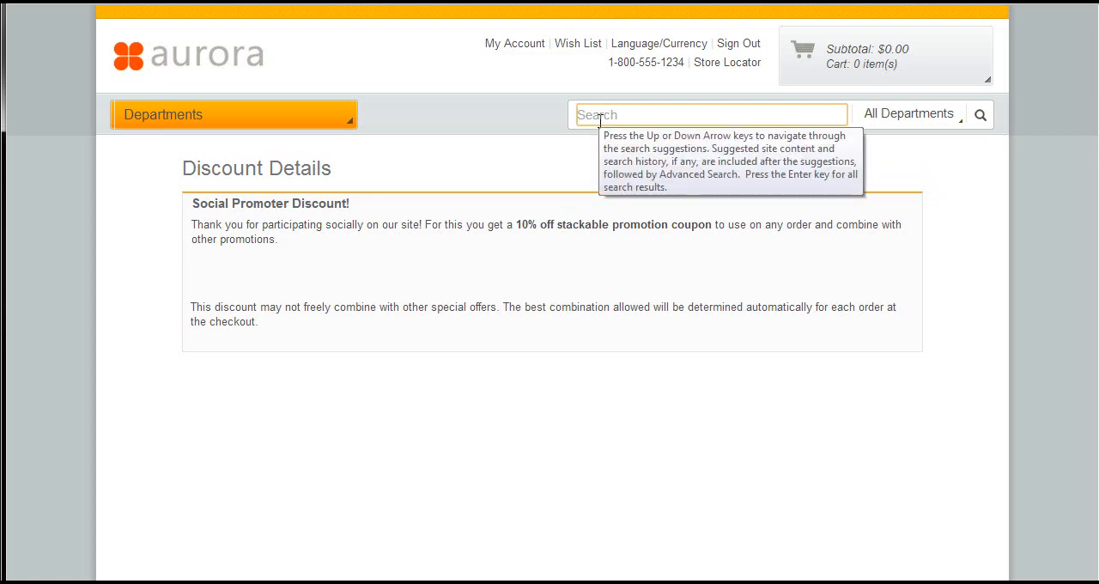
{"action": "type", "text": "dress"}
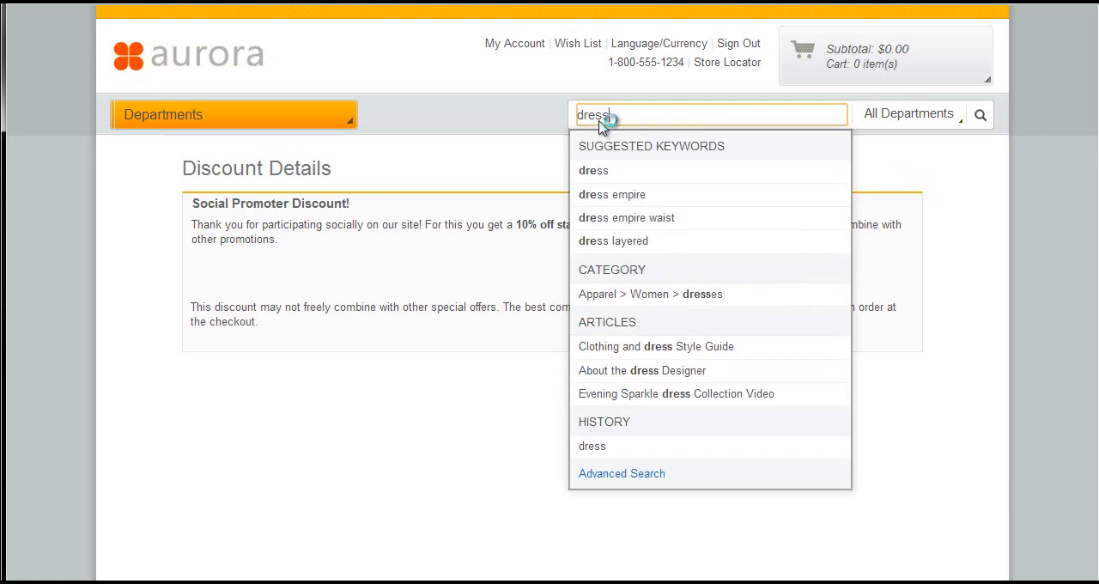
{"action": "mouse_move", "coordinate": [487, 159]}
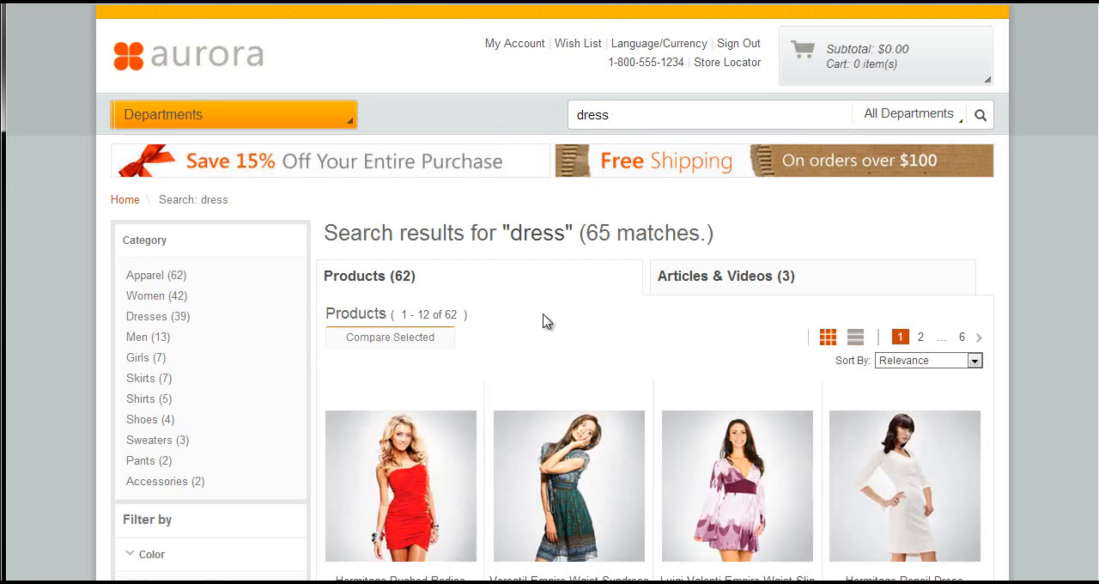
{"action": "scroll", "scroll_direction": "down", "scroll_amount": 3}
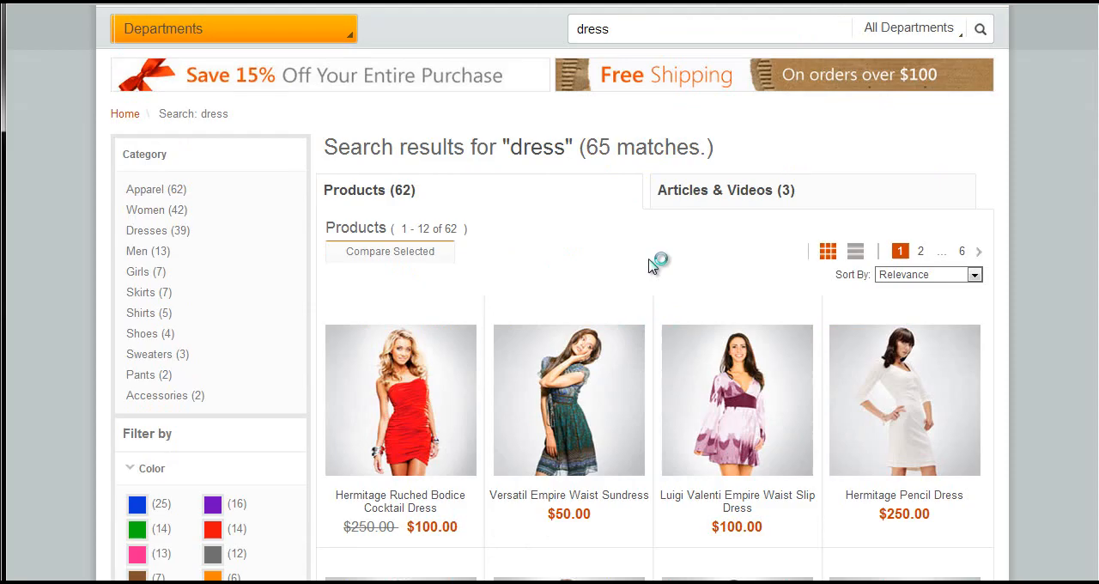
Add a teal, size S Versatil Empire Waist Sundress to the cart for $45.00.
{"action": "left_click", "coordinate": [568, 399]}
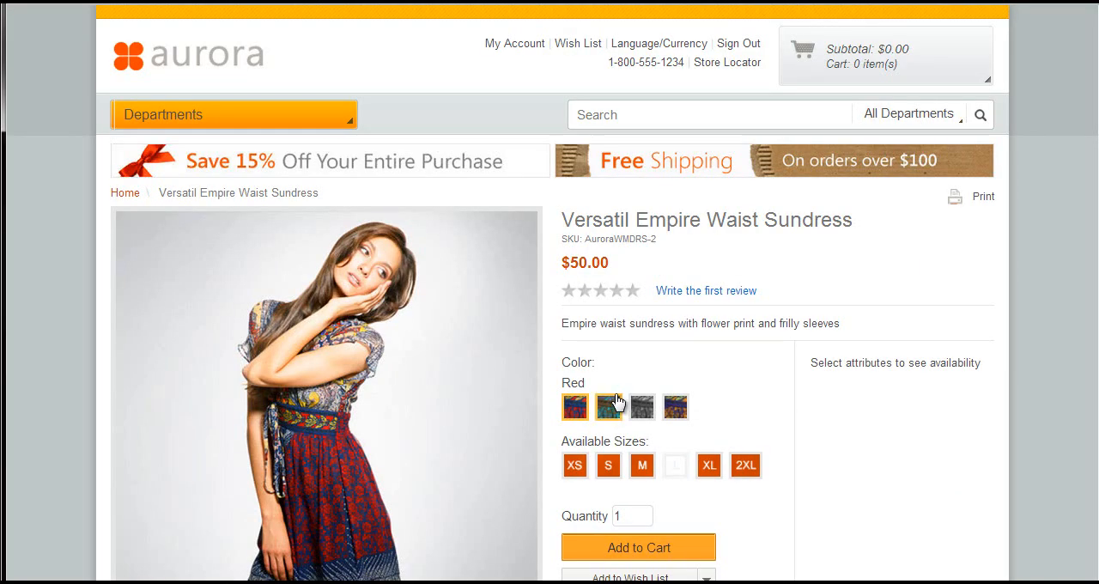
{"action": "left_click", "coordinate": [608, 406]}
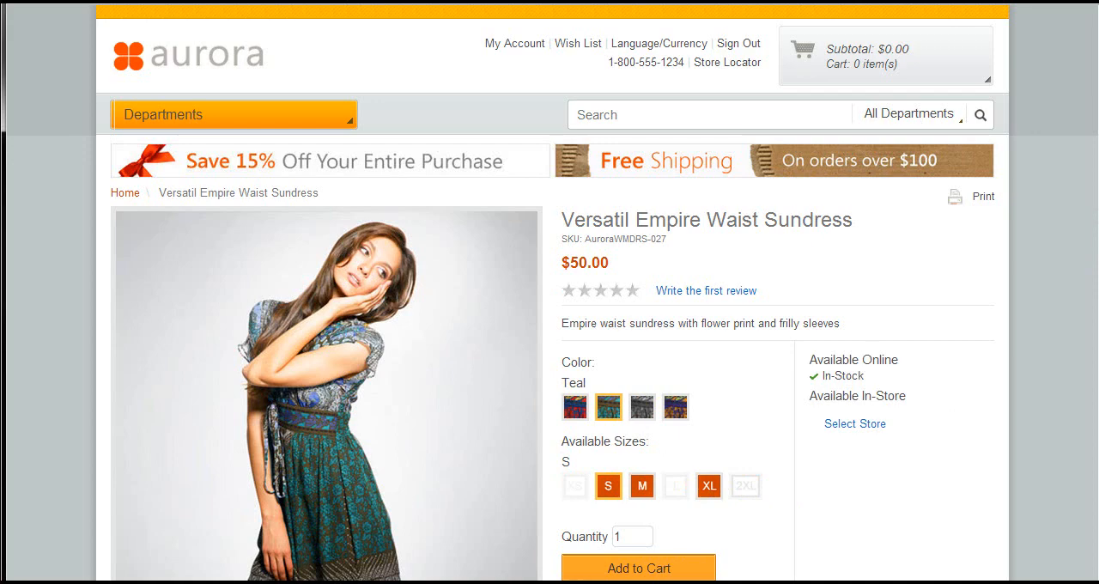
{"action": "scroll", "scroll_direction": "down", "scroll_amount": 3}
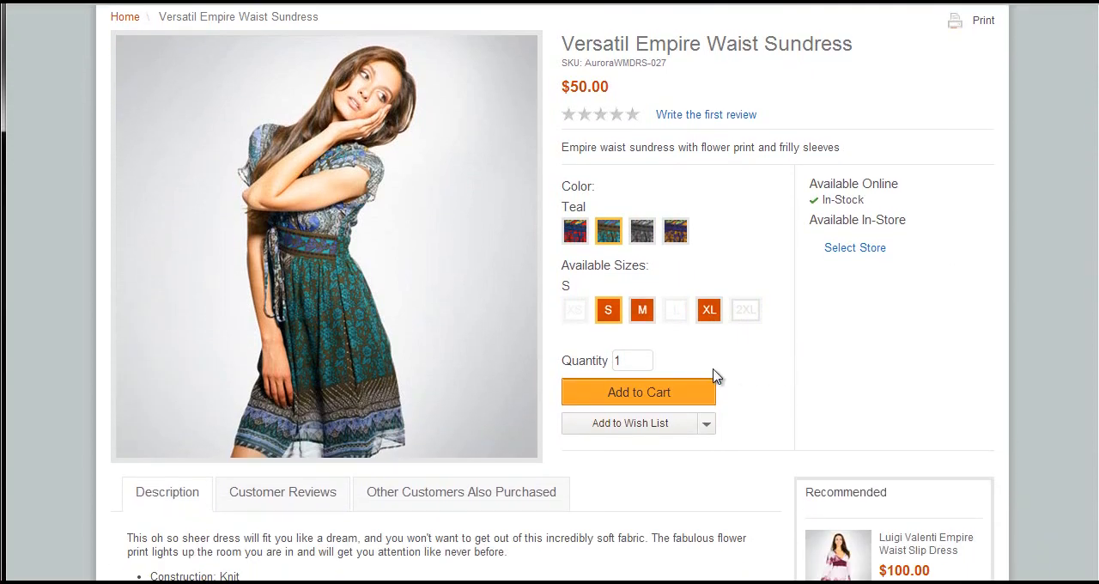
{"action": "mouse_move", "coordinate": [648, 402]}
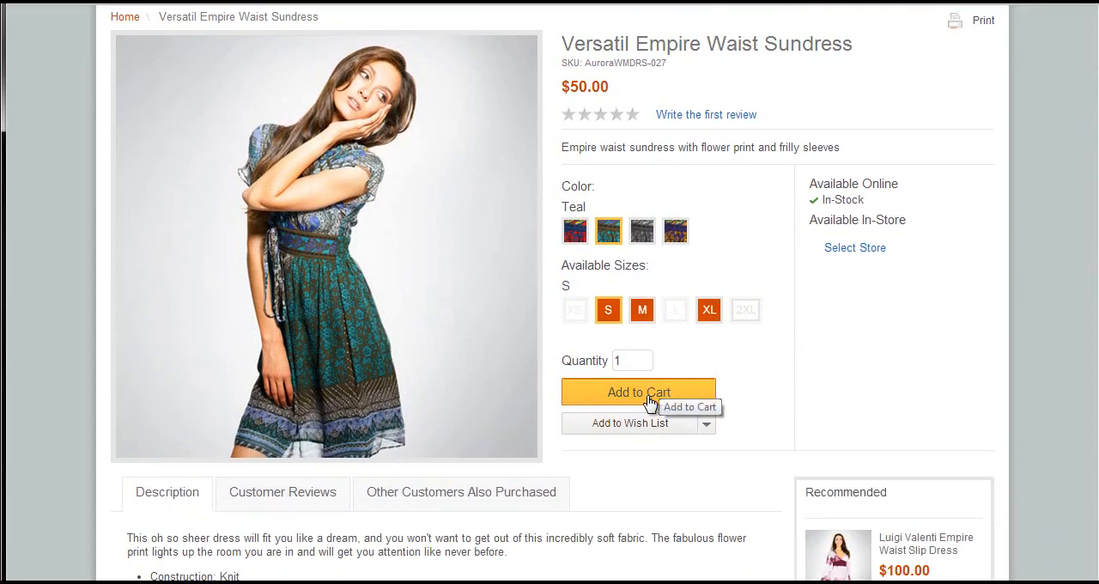
{"action": "left_click", "coordinate": [638, 392]}
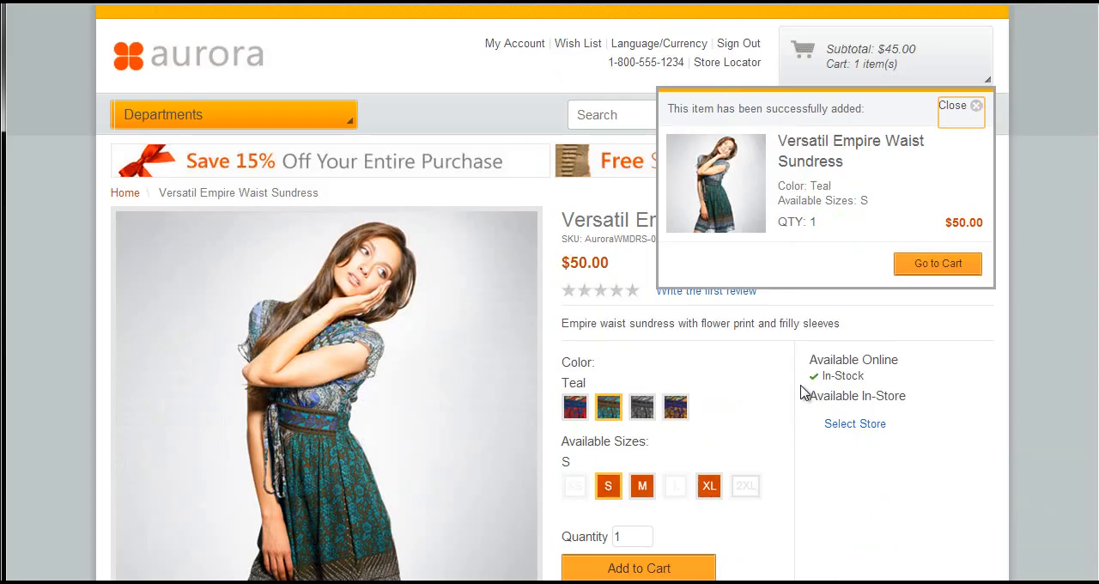
{"action": "left_click", "coordinate": [612, 114]}
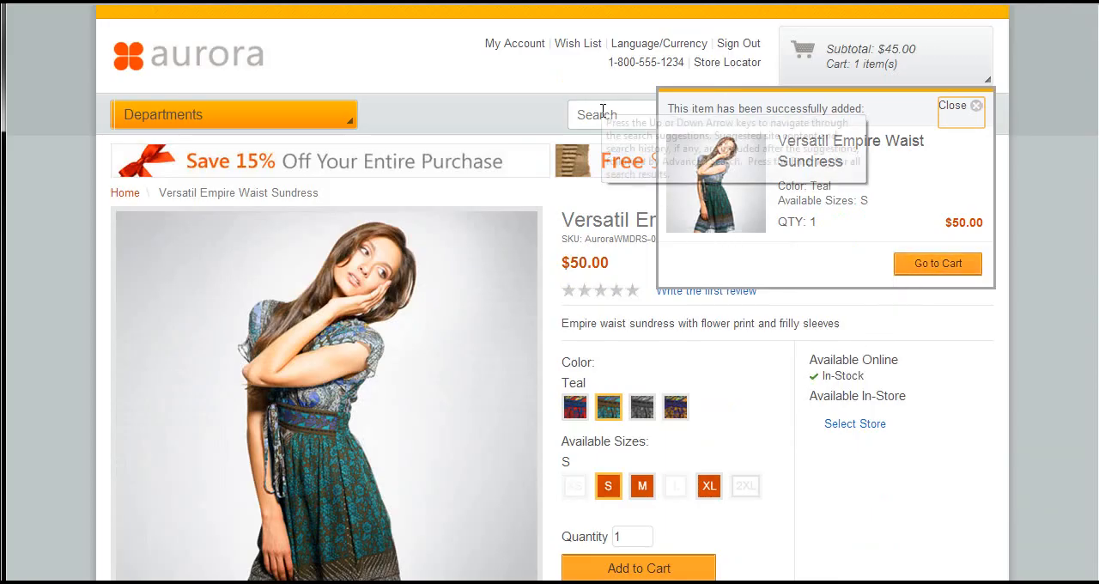
Search 'dress', open the Hermitage Ruched Bodice Cocktail Dress and preview teal, yellow and red.
{"action": "type", "text": "dress"}
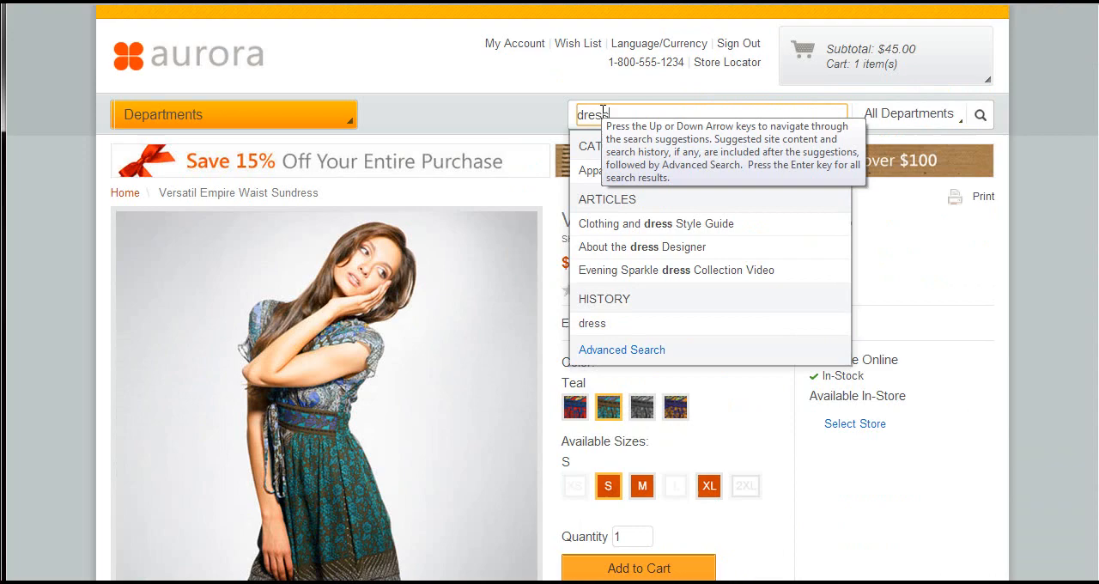
{"action": "mouse_move", "coordinate": [521, 127]}
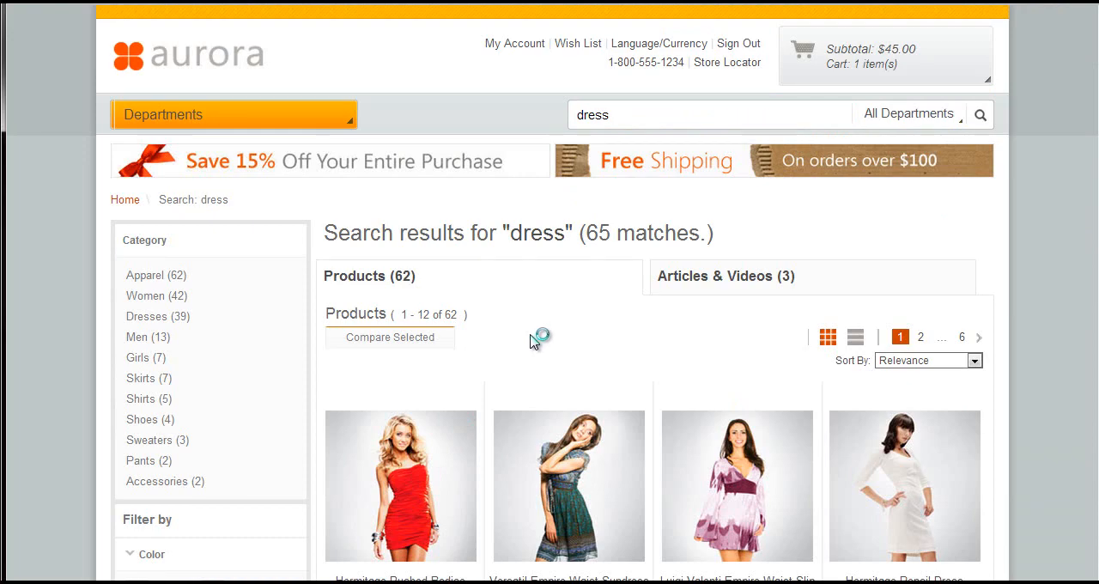
{"action": "left_click", "coordinate": [400, 486]}
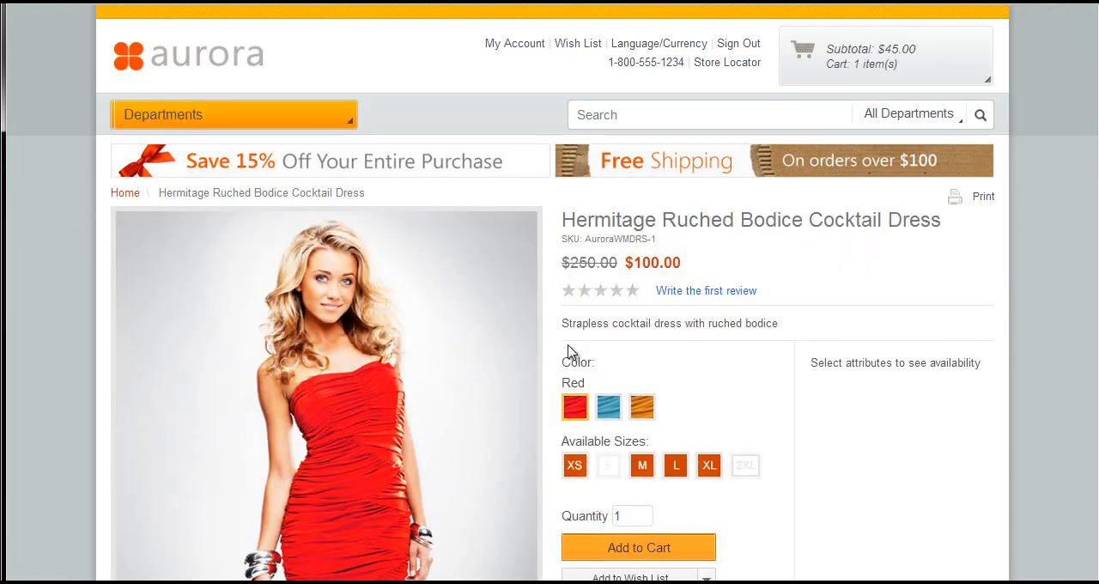
{"action": "left_click", "coordinate": [607, 406]}
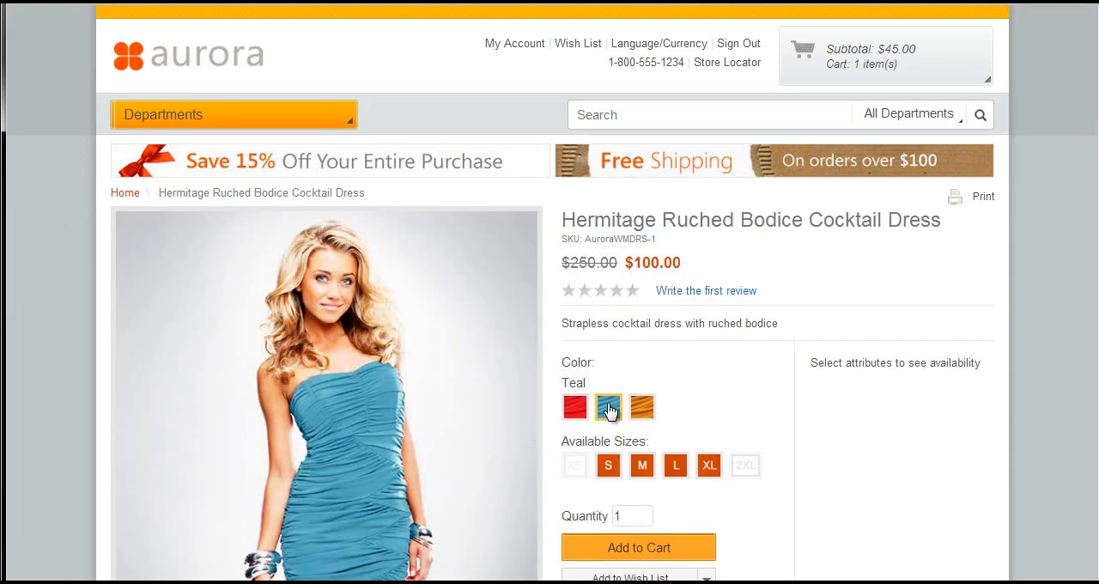
{"action": "left_click", "coordinate": [642, 406]}
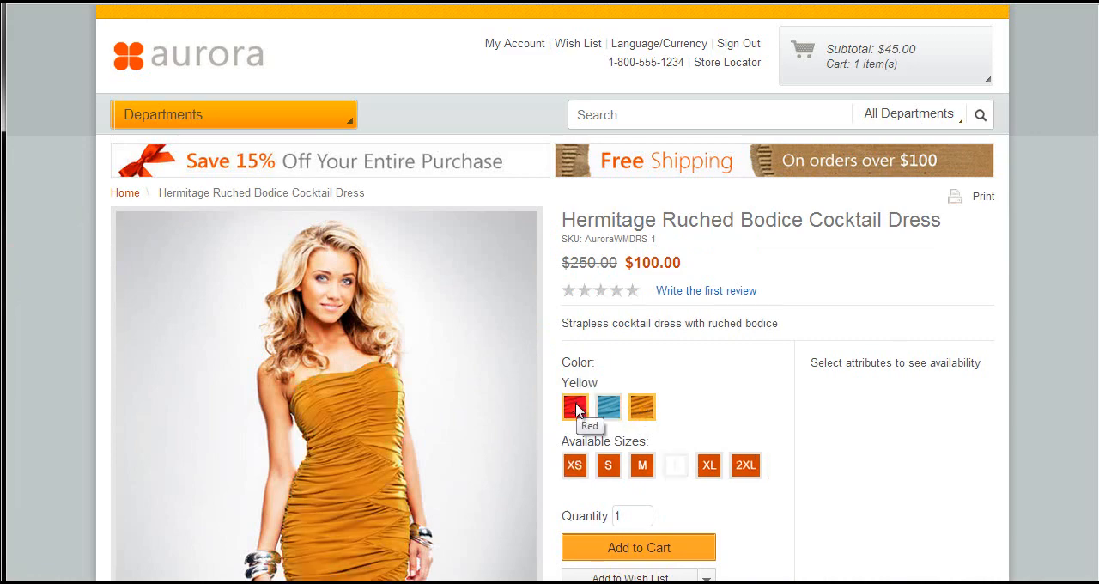
{"action": "left_click", "coordinate": [574, 406]}
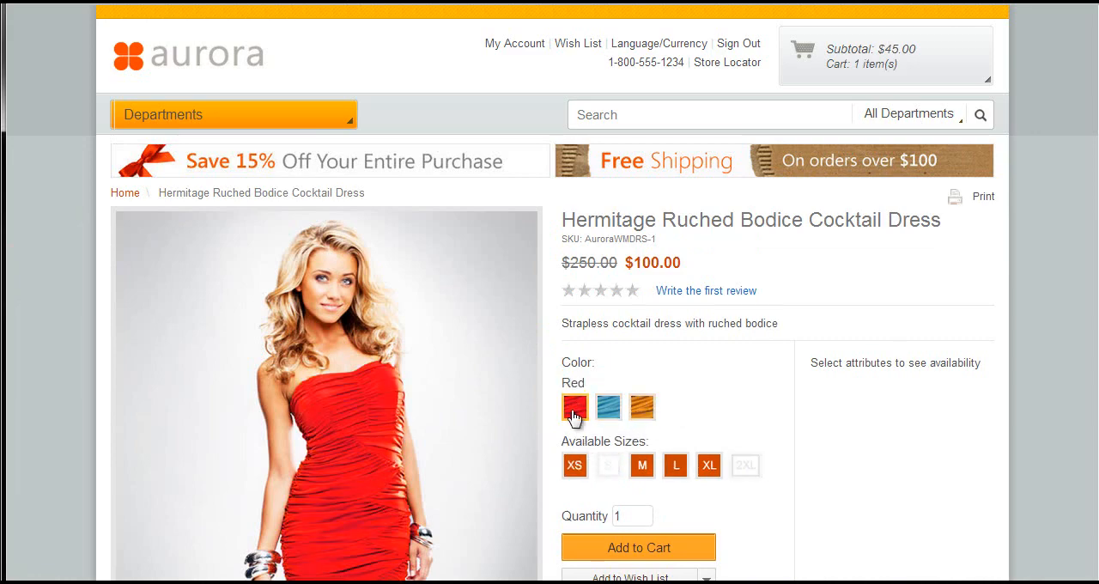
{"action": "mouse_move", "coordinate": [574, 426]}
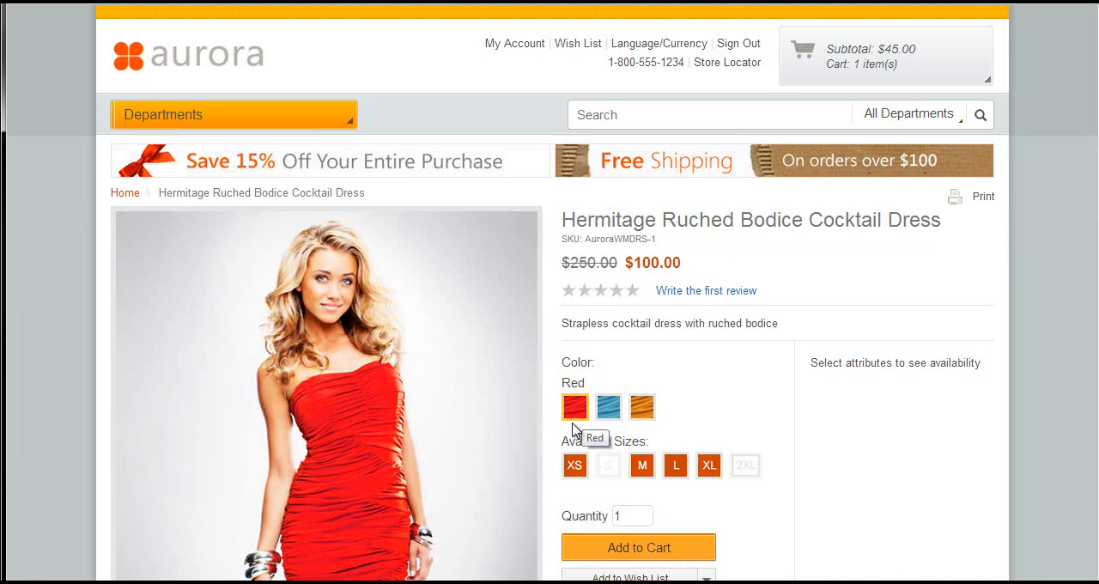
{"action": "mouse_move", "coordinate": [607, 407]}
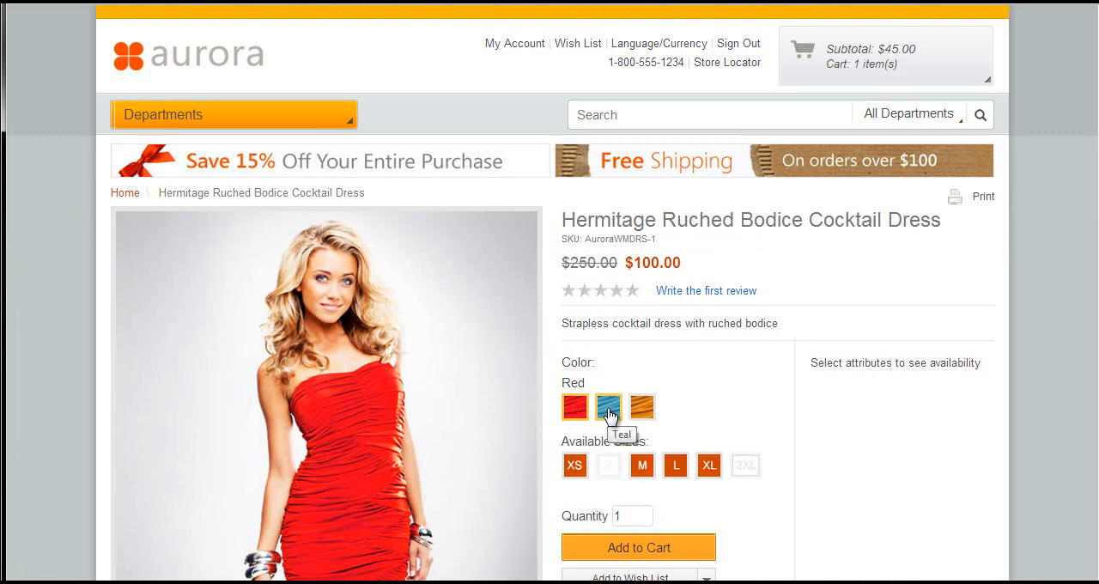
Add the teal size S cocktail dress and review the cart: 2 items, $135.00.
{"action": "left_click", "coordinate": [608, 406]}
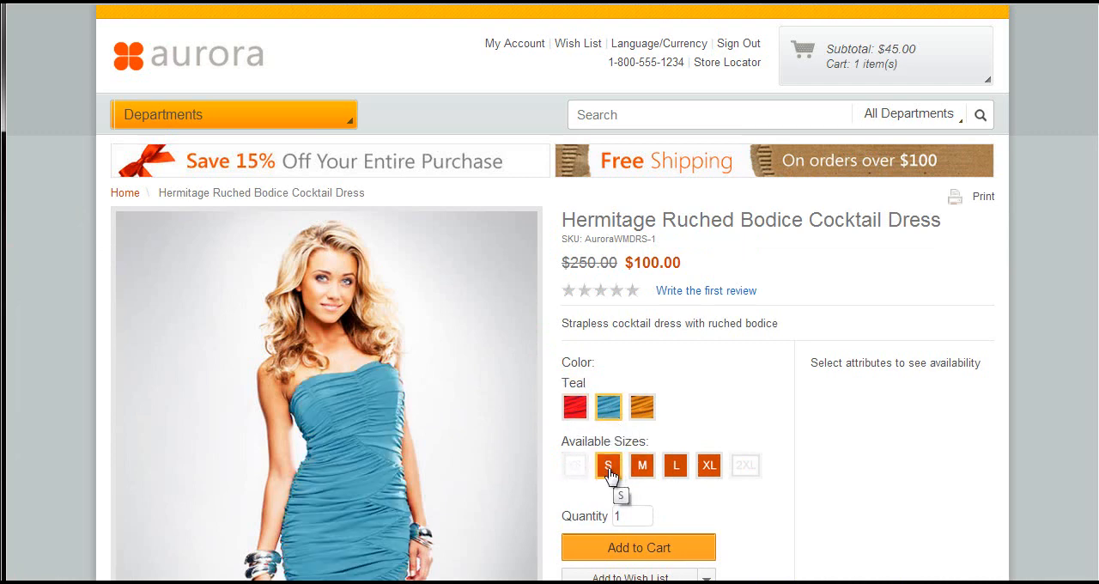
{"action": "left_click", "coordinate": [608, 465]}
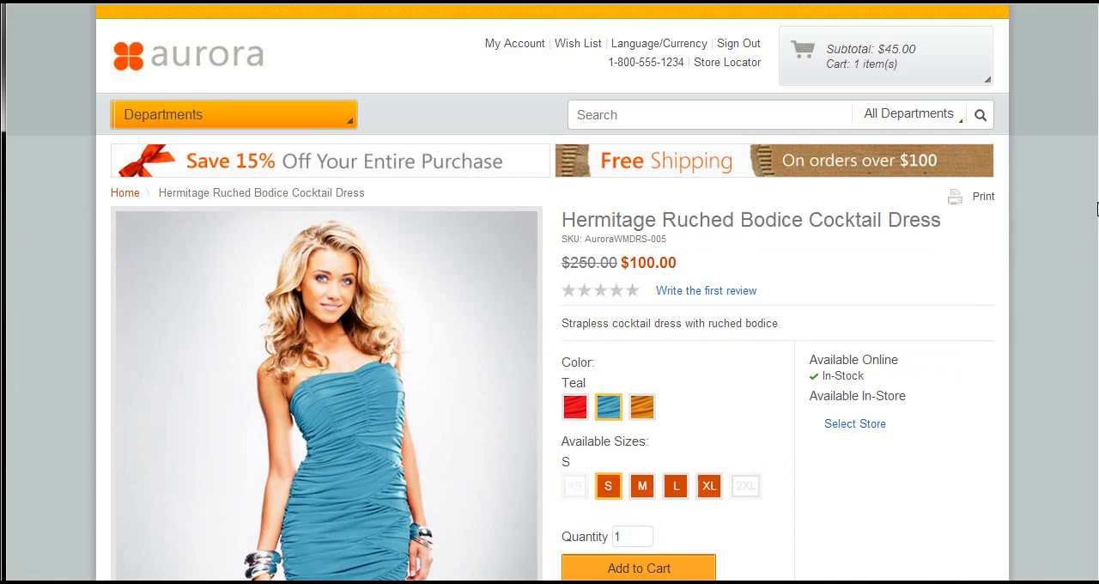
{"action": "scroll", "scroll_direction": "down", "scroll_amount": 3}
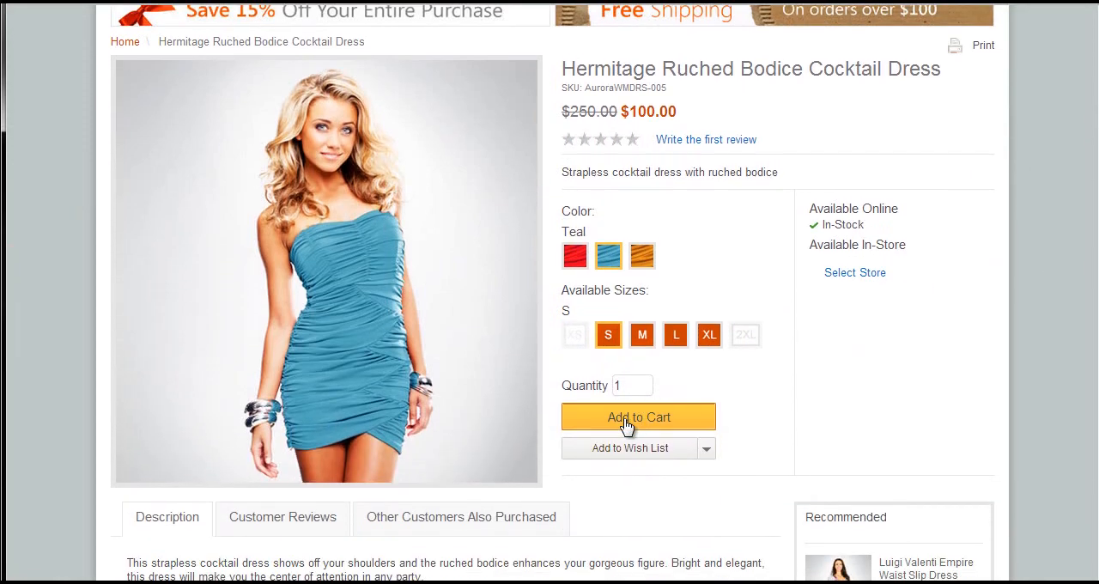
{"action": "left_click", "coordinate": [638, 417]}
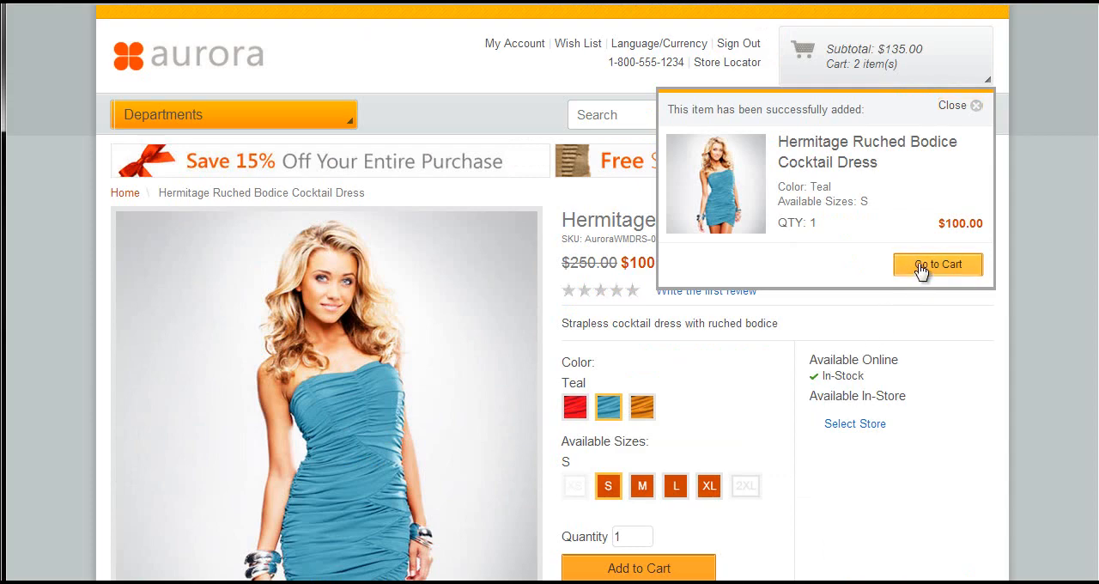
{"action": "mouse_move", "coordinate": [934, 335]}
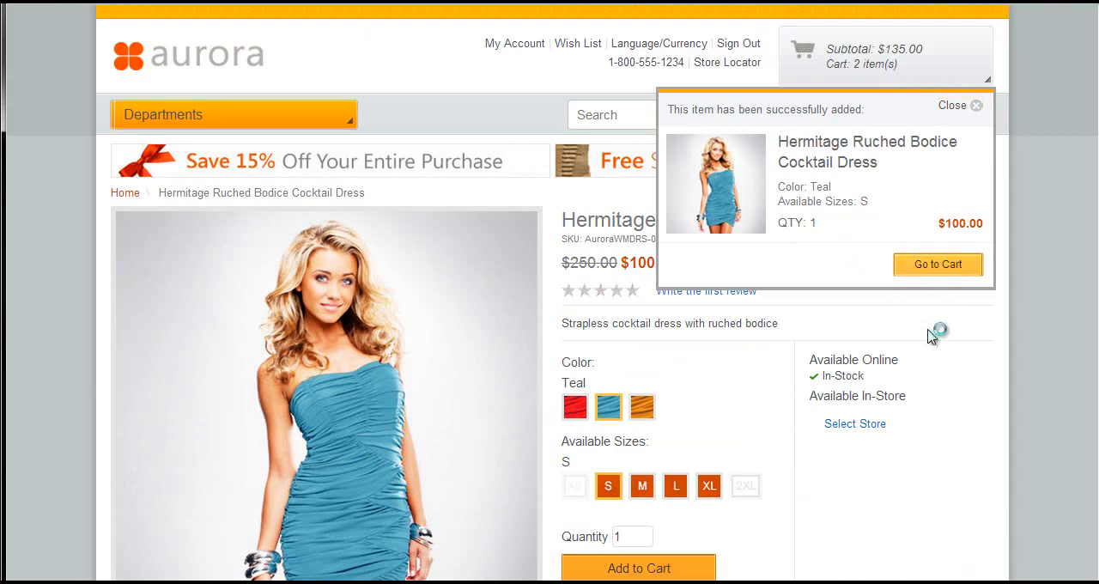
{"action": "left_click", "coordinate": [938, 265]}
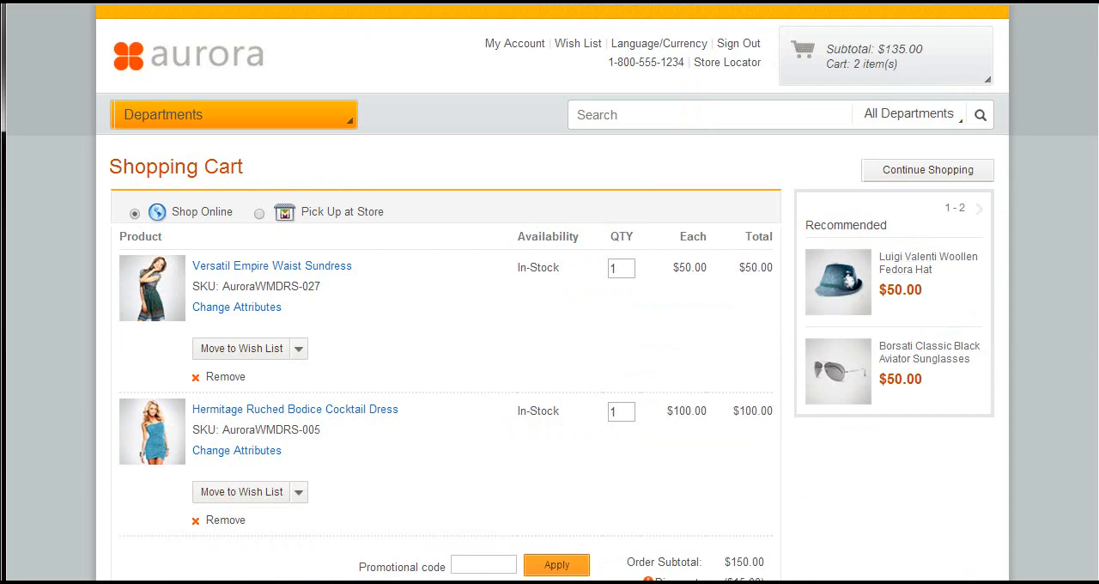
{"action": "scroll", "scroll_direction": "down", "scroll_amount": 3}
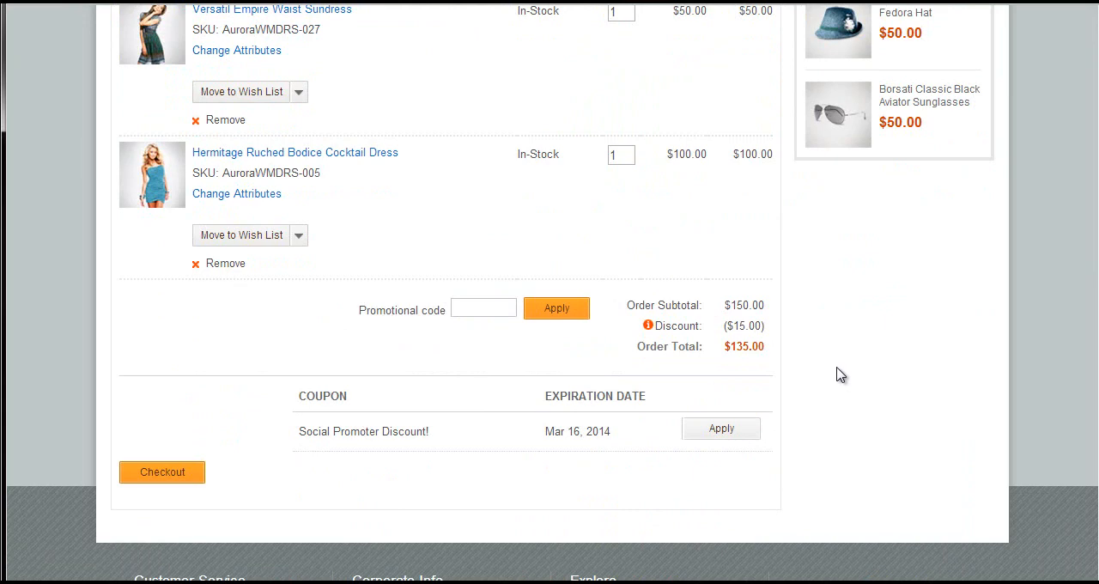
{"action": "mouse_move", "coordinate": [326, 441]}
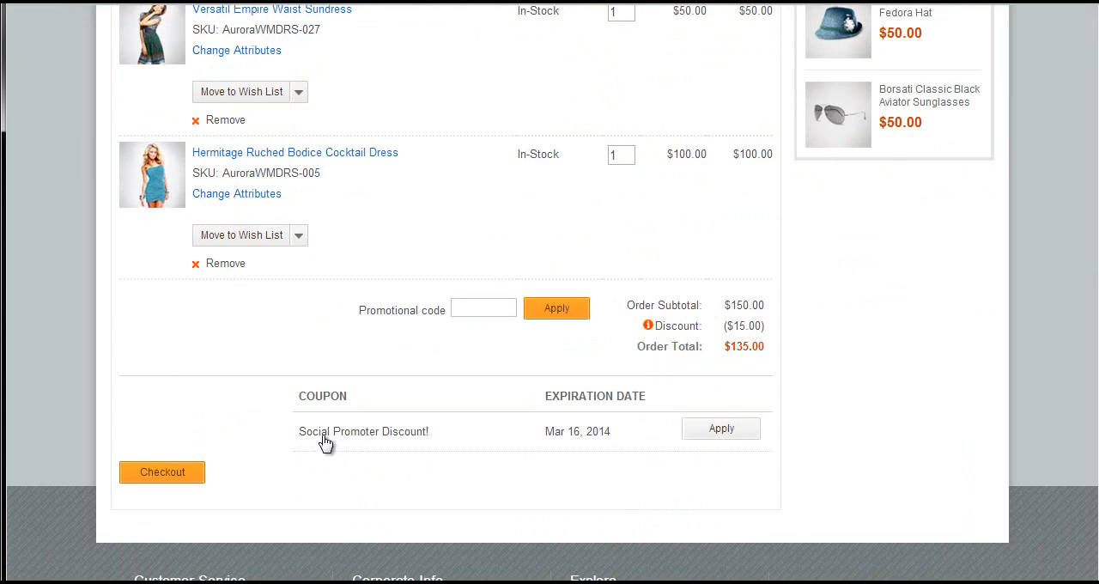
{"action": "mouse_move", "coordinate": [560, 404]}
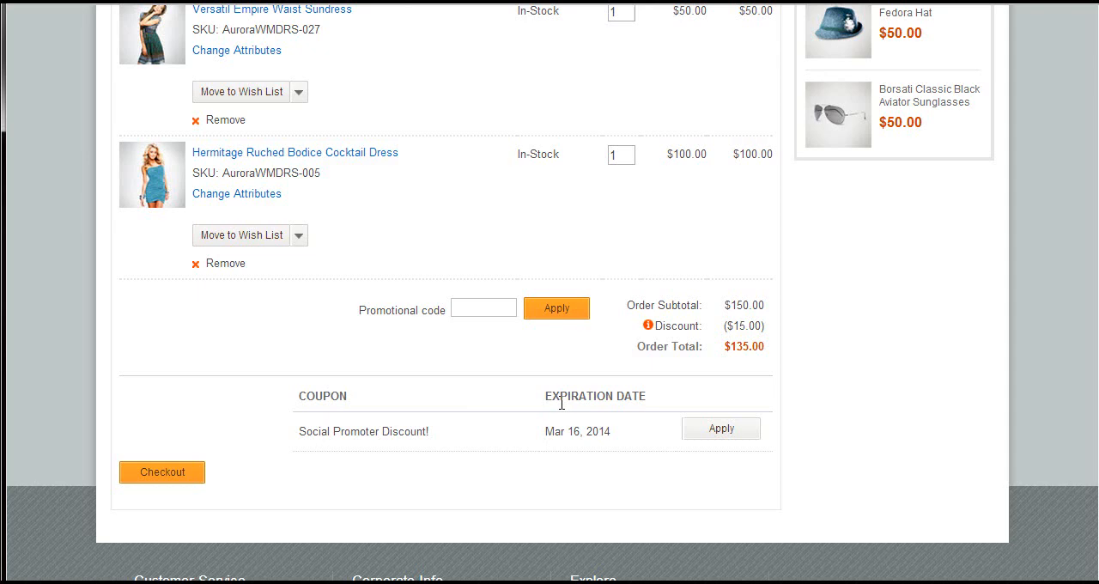
{"action": "mouse_move", "coordinate": [874, 340]}
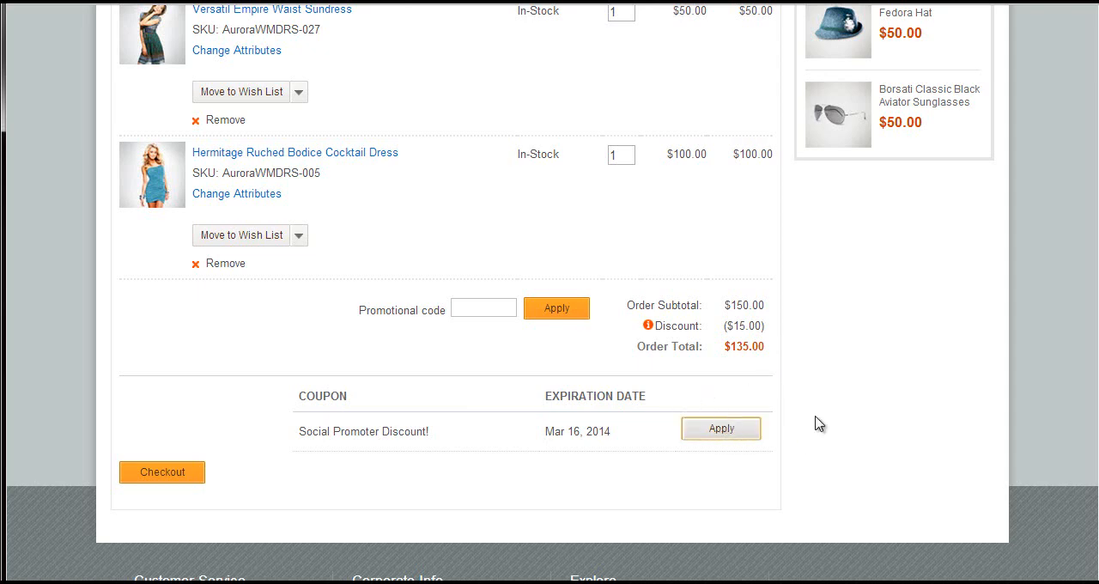
Apply the Social Promoter Discount! coupon ($28.50 off) and proceed to checkout.
{"action": "left_click", "coordinate": [720, 428]}
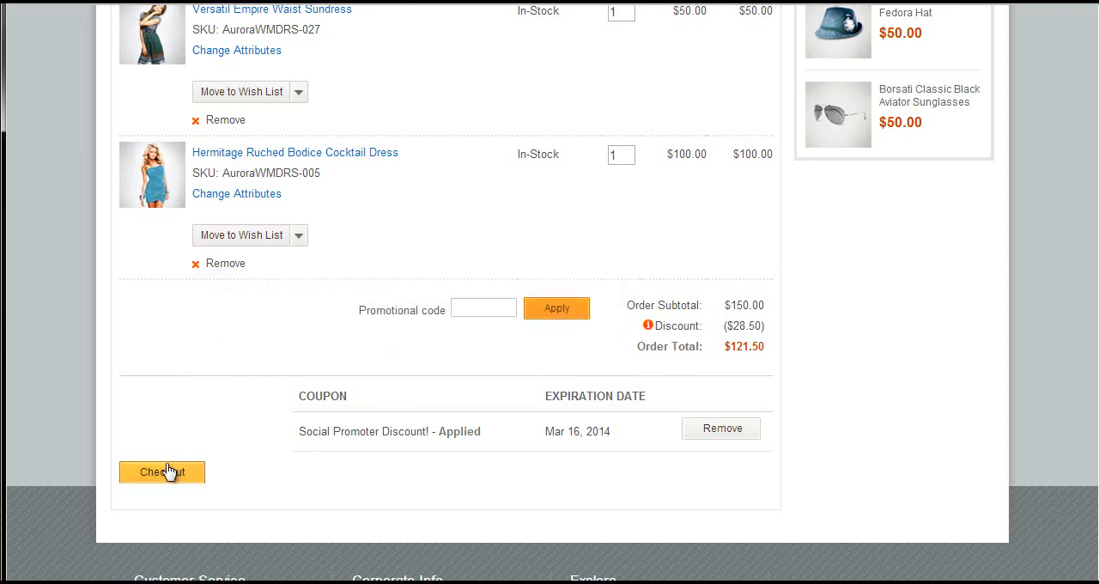
{"action": "left_click", "coordinate": [161, 472]}
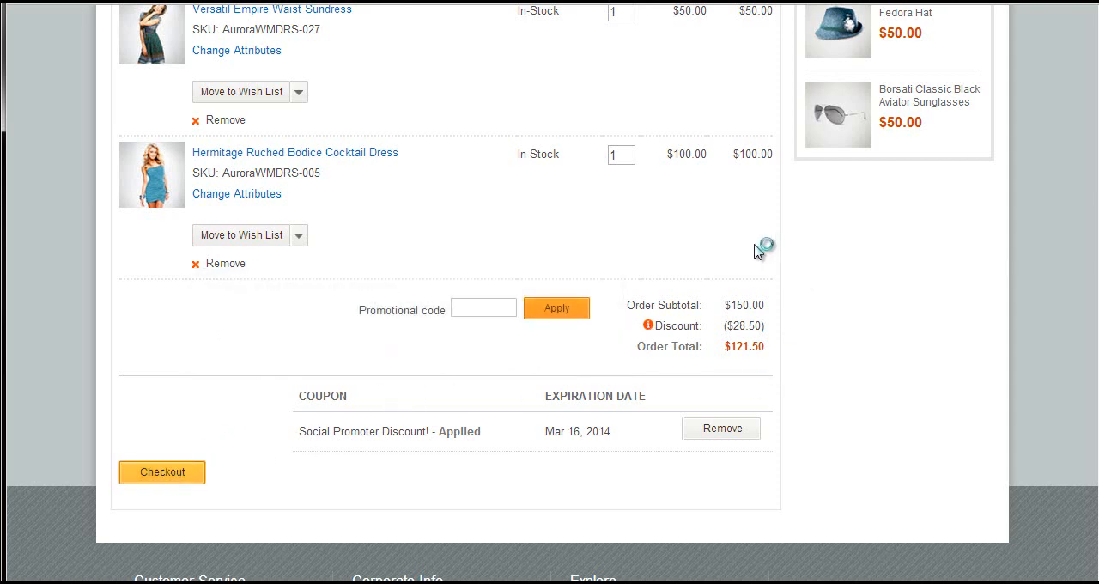
{"action": "left_click", "coordinate": [163, 472]}
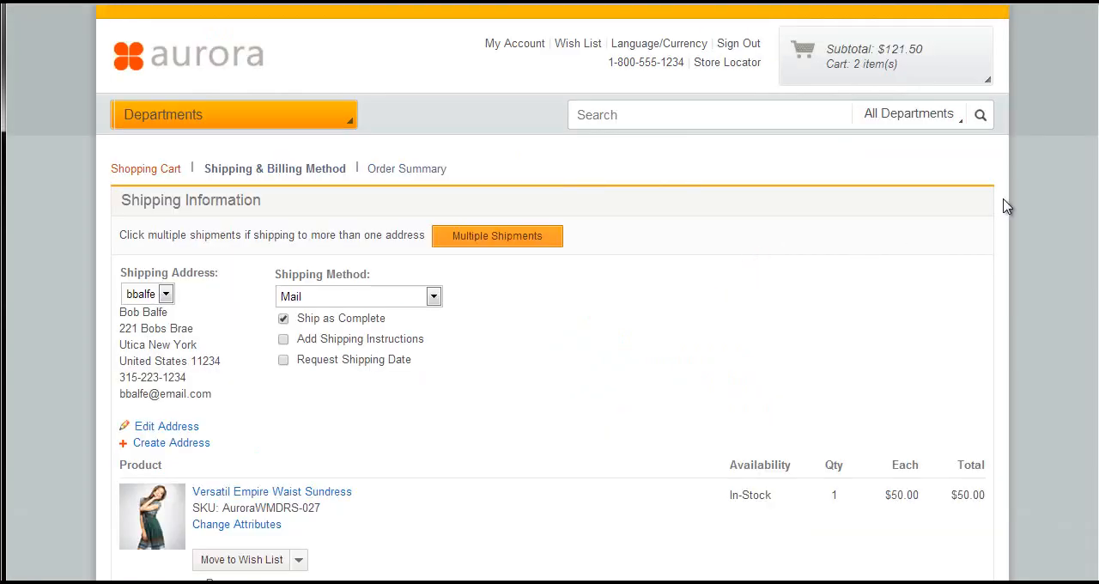
Scroll the Shipping & Billing page to check the $28.50 discount in the order summary.
{"action": "scroll", "scroll_direction": "down", "scroll_amount": 3}
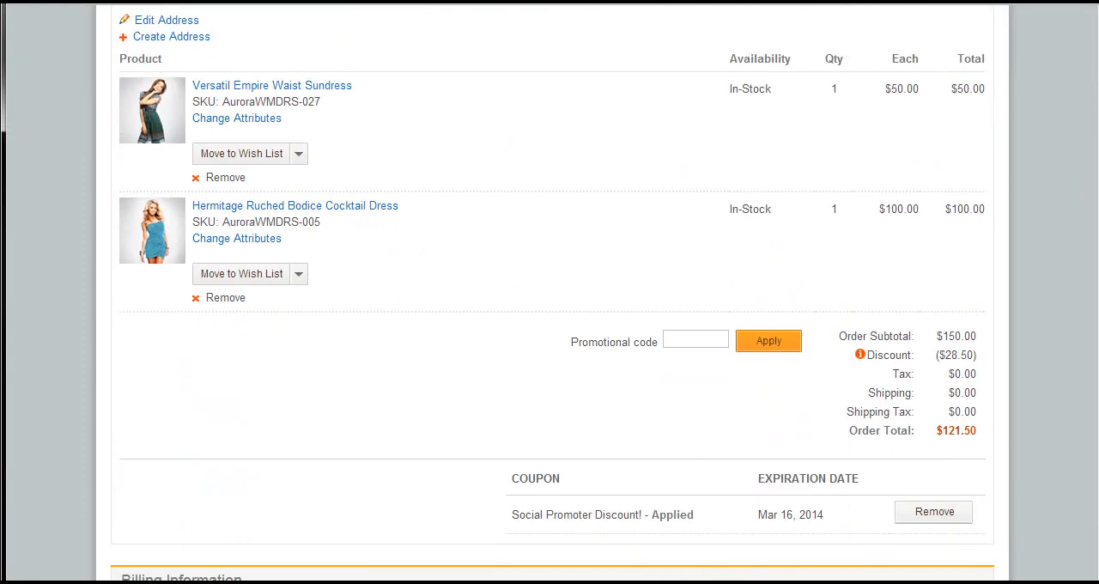
{"action": "scroll", "scroll_direction": "up", "scroll_amount": 3}
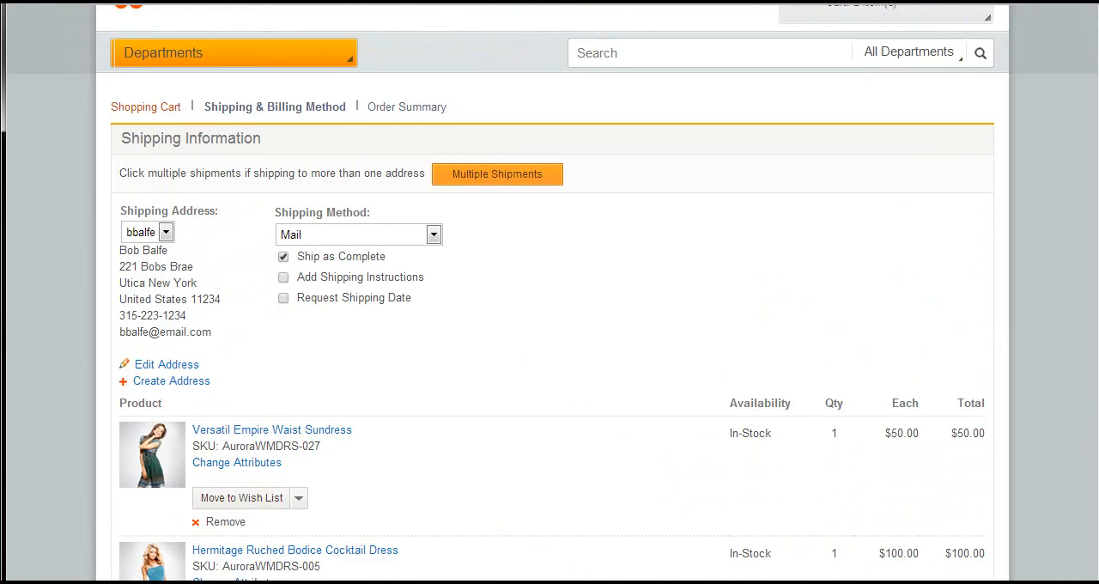
{"action": "scroll", "scroll_direction": "up", "scroll_amount": 3}
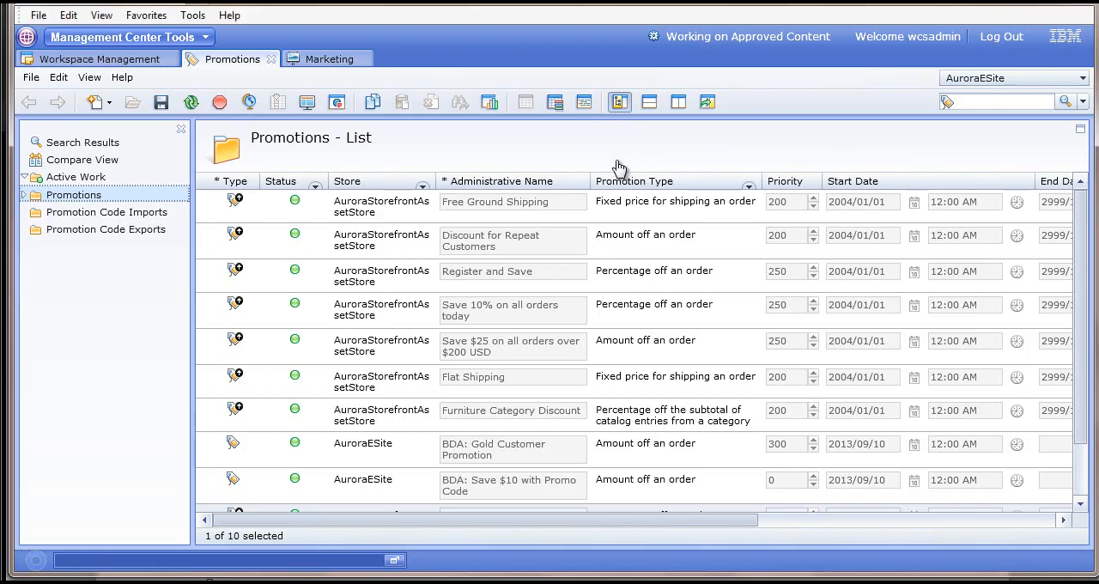
{"action": "mouse_move", "coordinate": [1078, 489]}
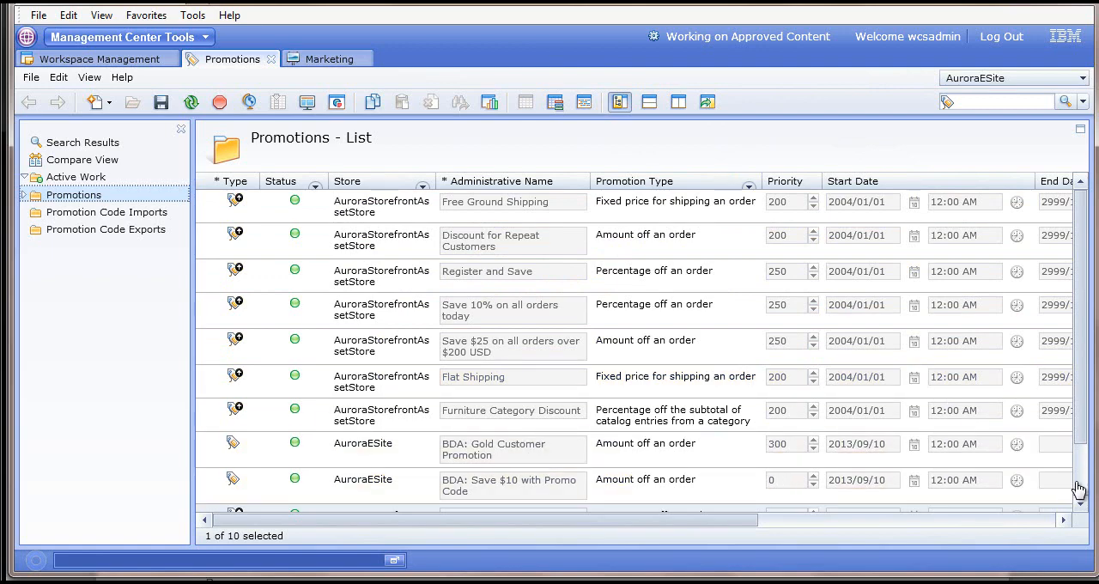
Scroll to the bottom of the Promotions list and open Social Promoter Discount!
{"action": "scroll", "scroll_direction": "down", "scroll_amount": 3}
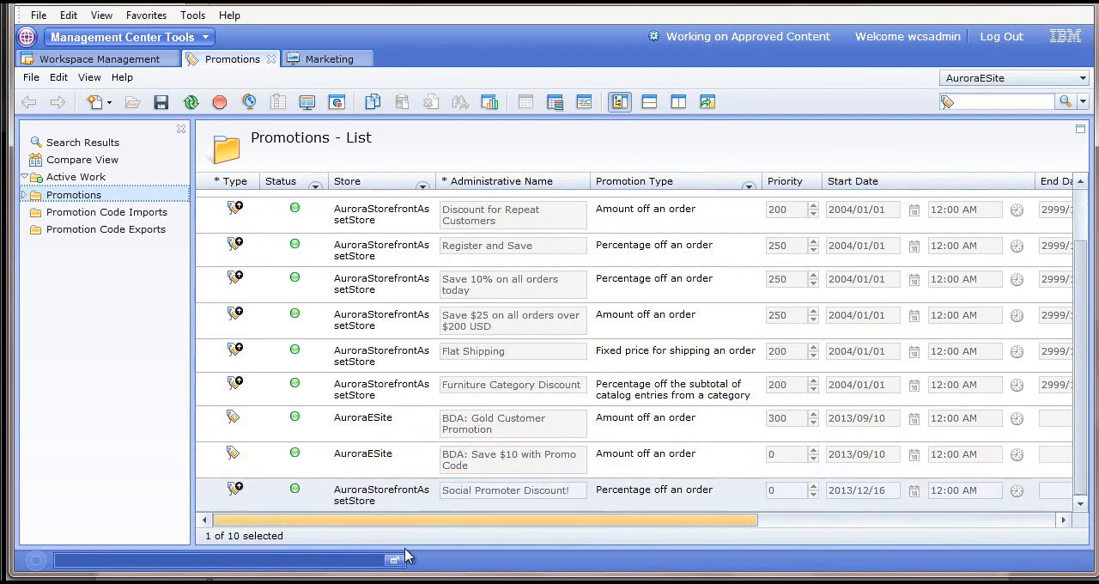
{"action": "mouse_move", "coordinate": [398, 504]}
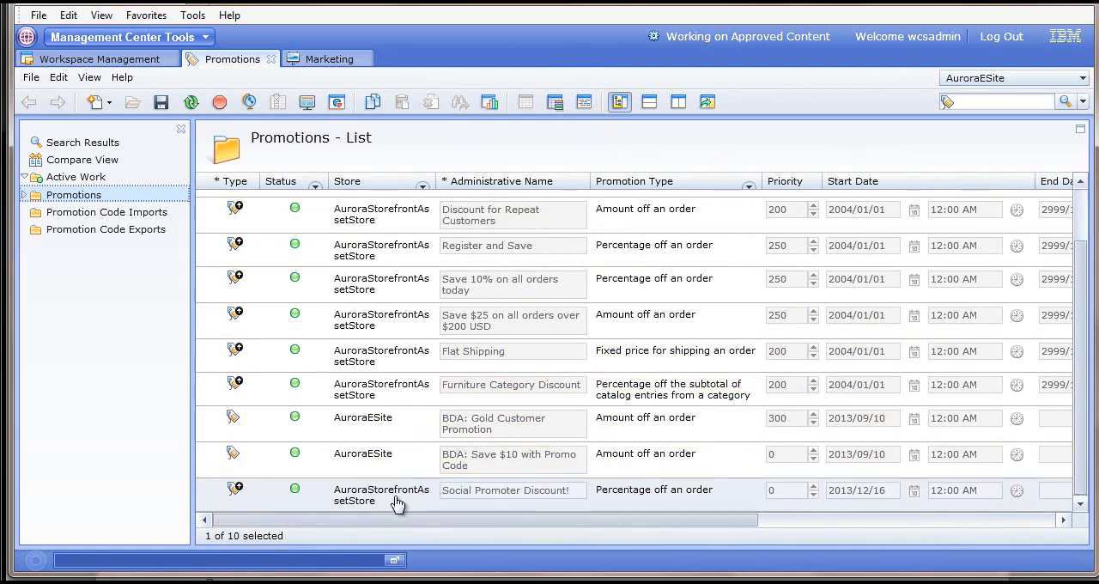
{"action": "double_click", "coordinate": [505, 490]}
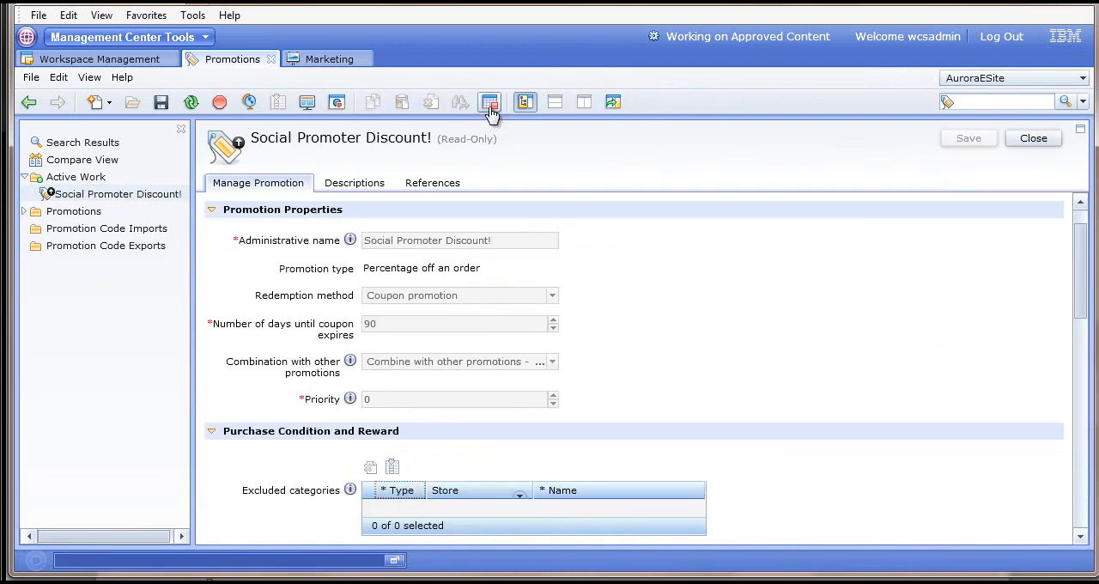
Deactivate Social Promoter Discount! and keep Coupon promotion as the redemption method.
{"action": "left_click", "coordinate": [489, 102]}
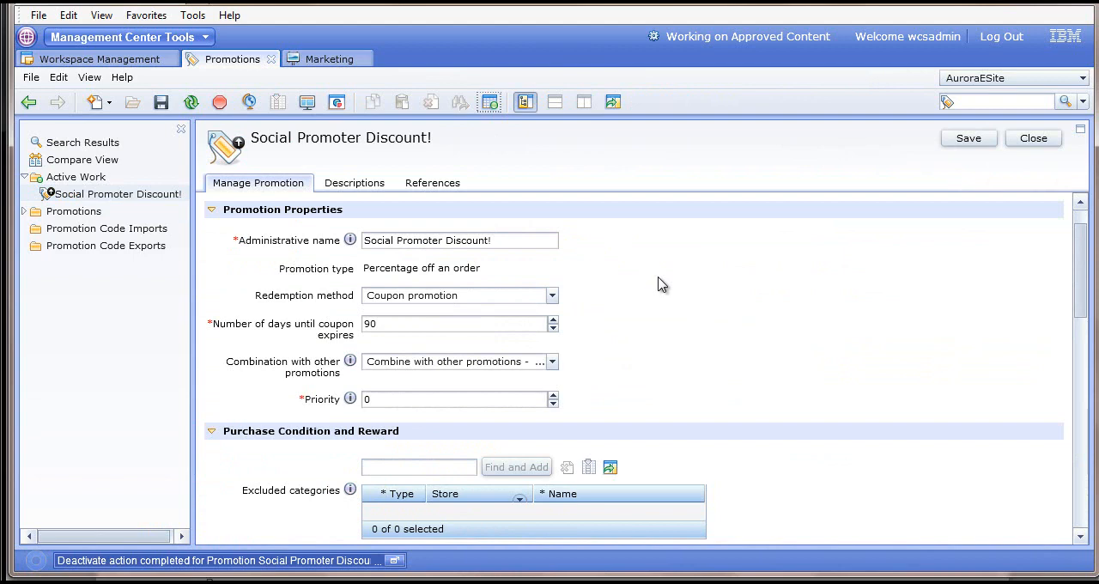
{"action": "mouse_move", "coordinate": [398, 245]}
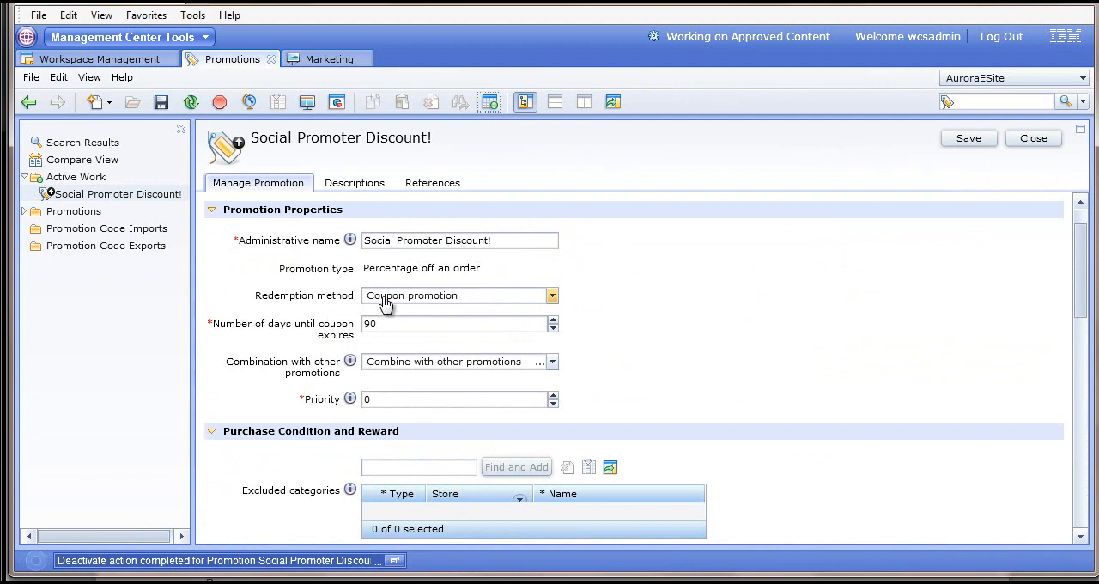
{"action": "left_click", "coordinate": [551, 295]}
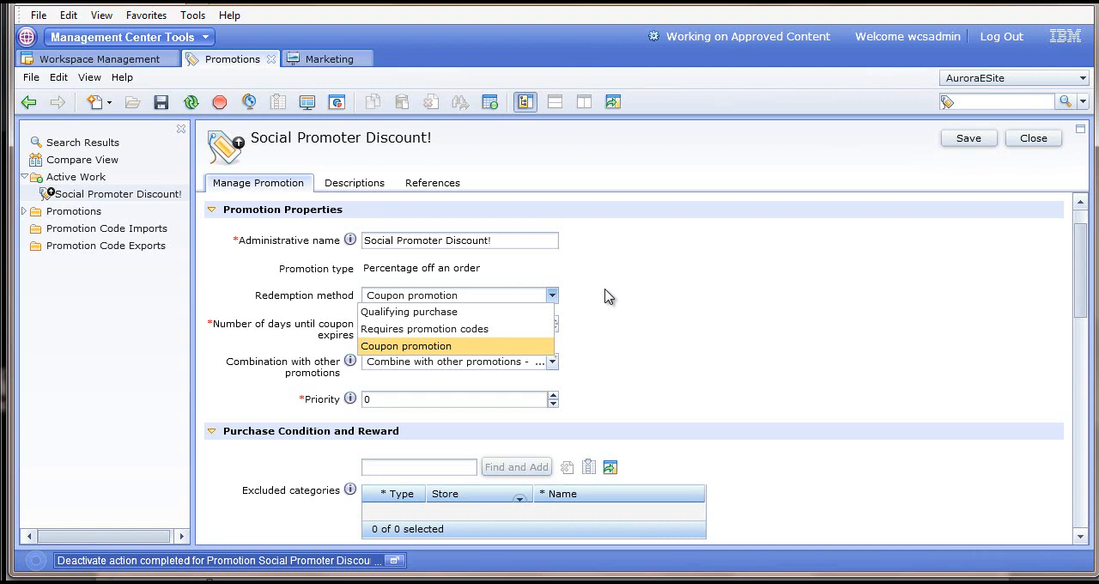
{"action": "left_click", "coordinate": [406, 345]}
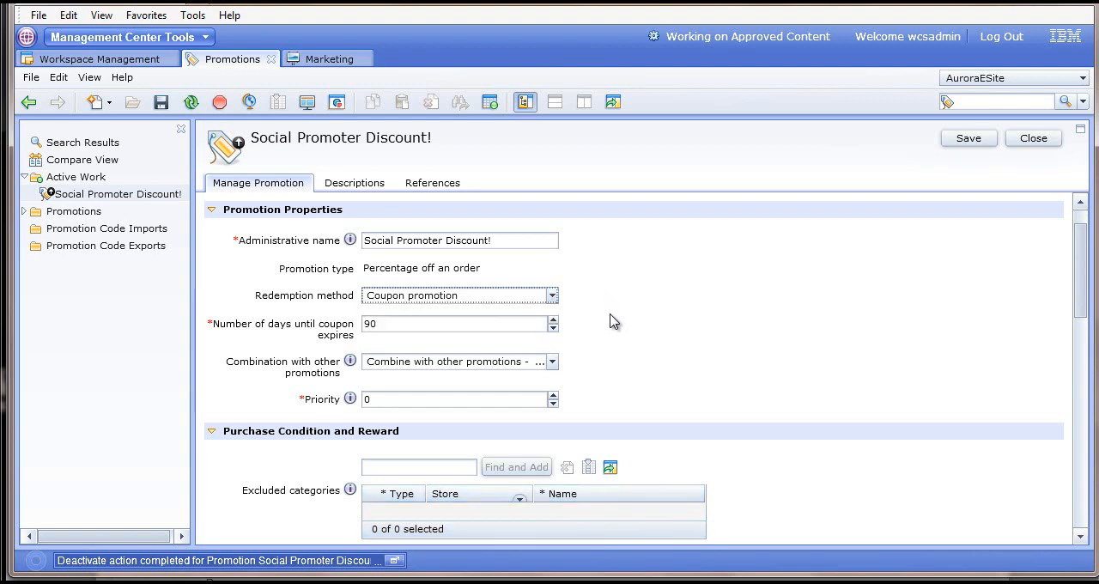
{"action": "left_click", "coordinate": [551, 360]}
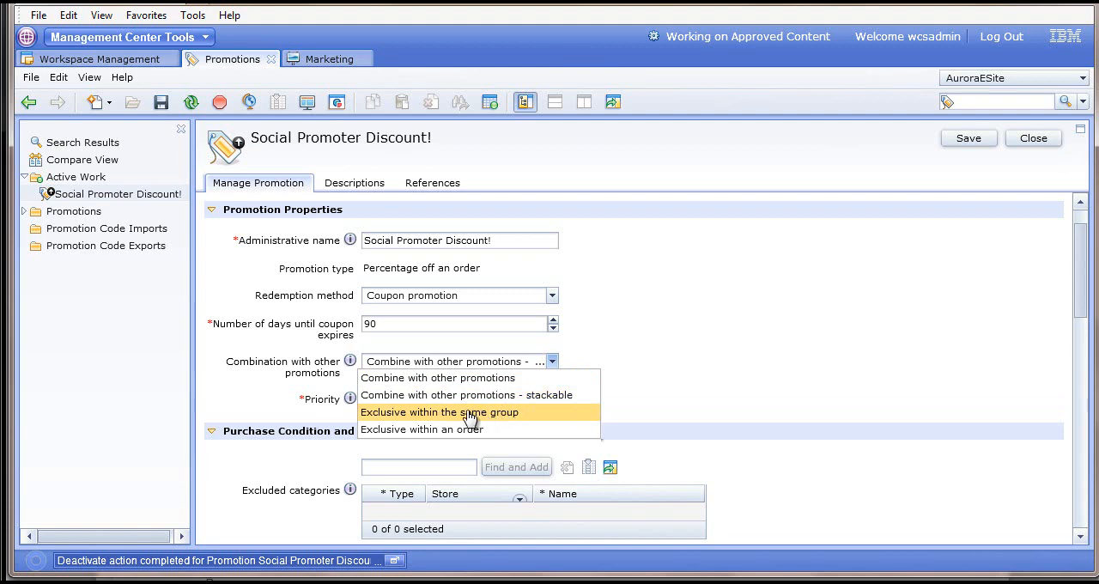
{"action": "mouse_move", "coordinate": [468, 429]}
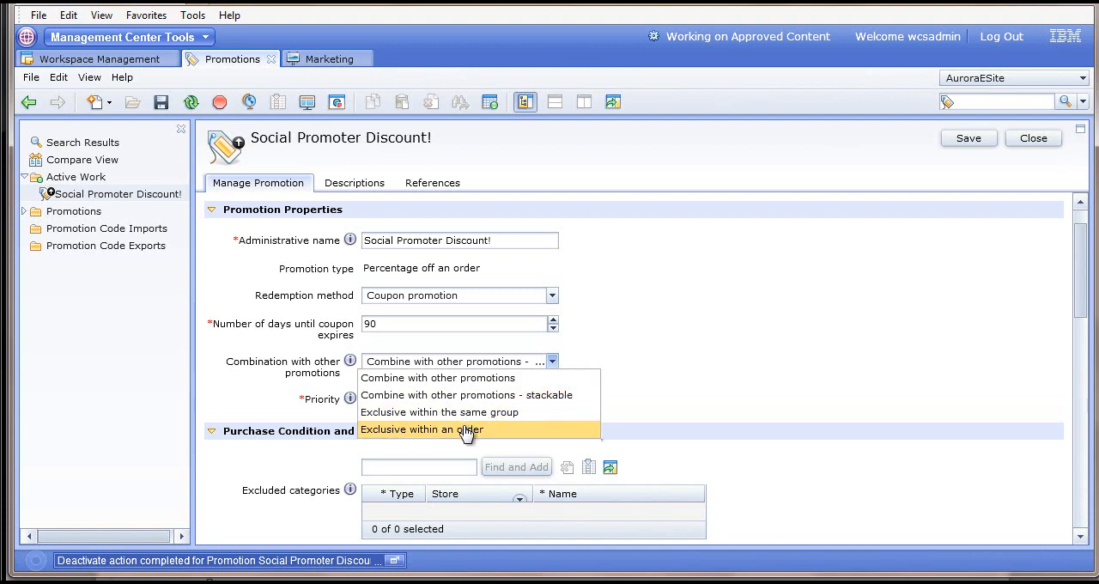
{"action": "mouse_move", "coordinate": [502, 395]}
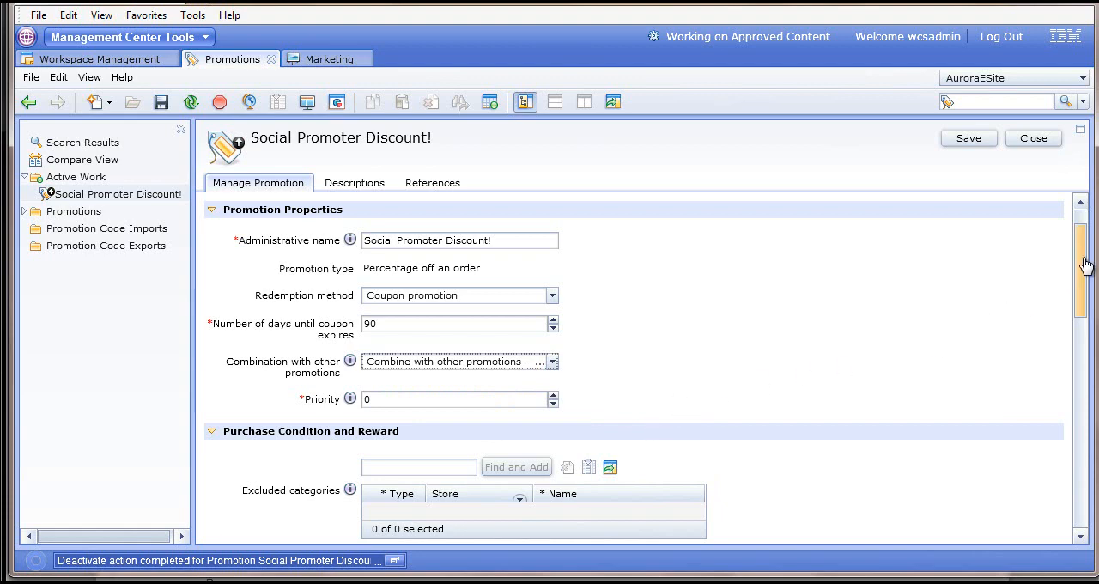
{"action": "scroll", "scroll_direction": "down", "scroll_amount": 3}
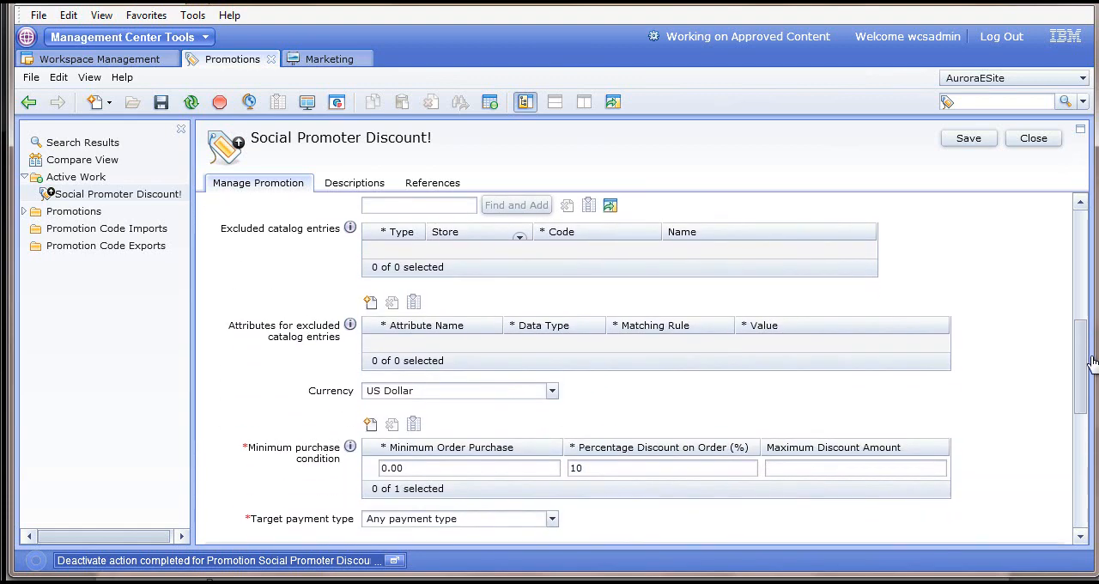
{"action": "scroll", "scroll_direction": "down", "scroll_amount": 3}
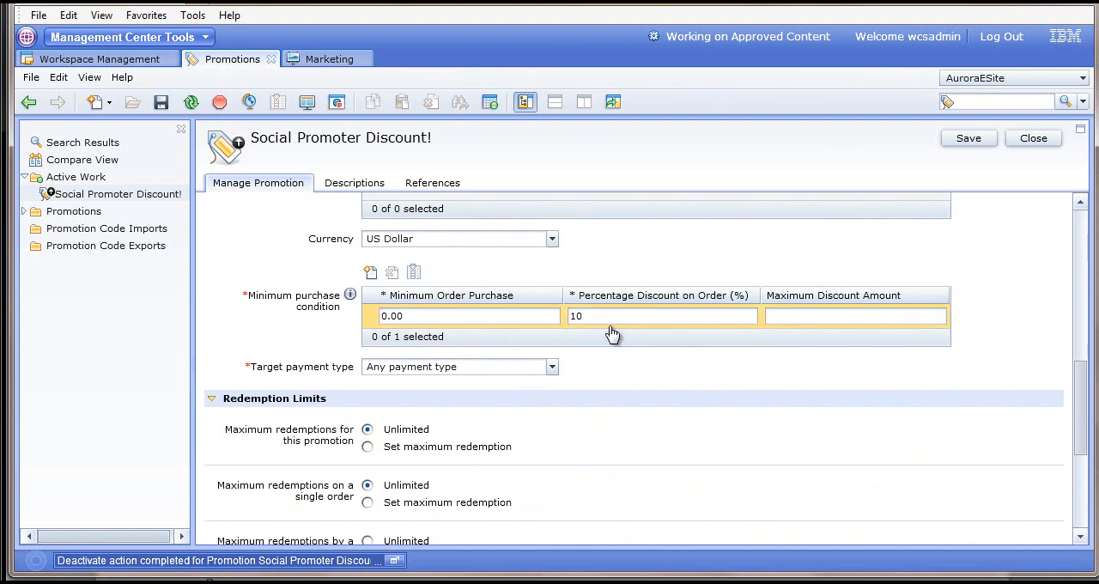
{"action": "scroll", "scroll_direction": "down", "scroll_amount": 3}
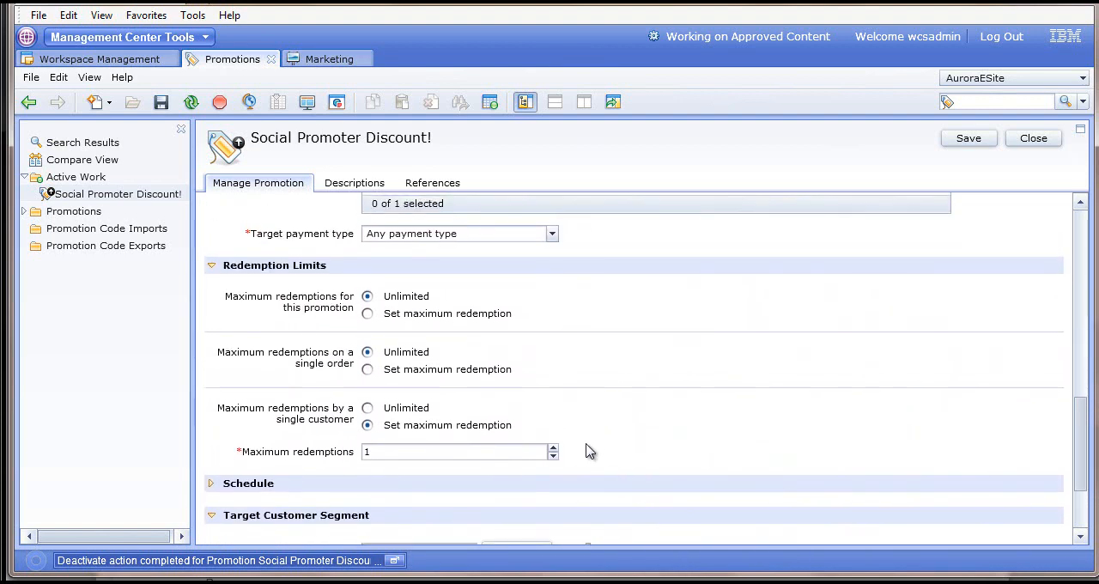
{"action": "mouse_move", "coordinate": [297, 436]}
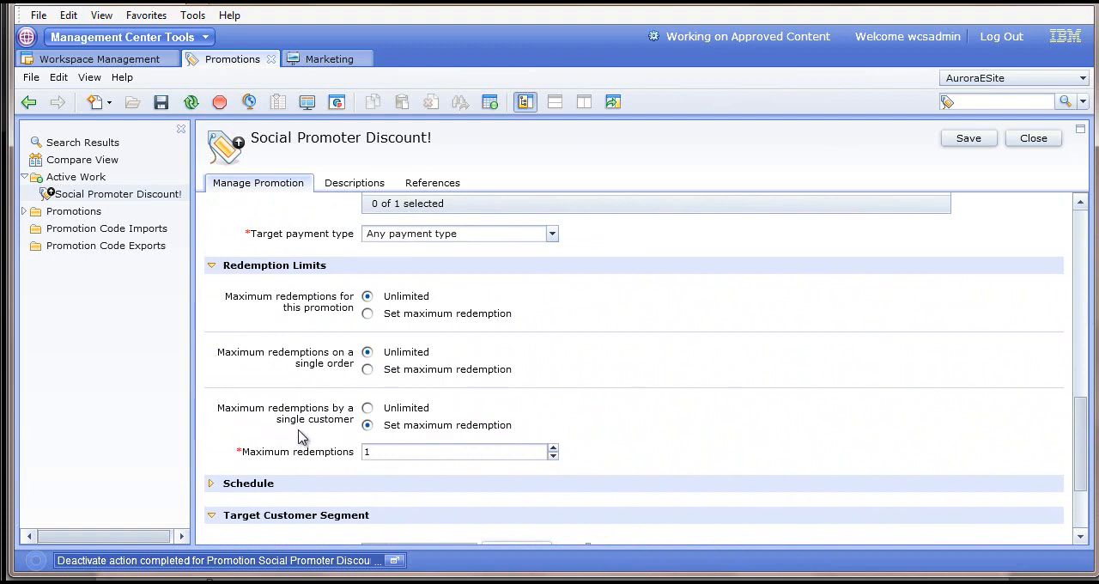
{"action": "mouse_move", "coordinate": [680, 427]}
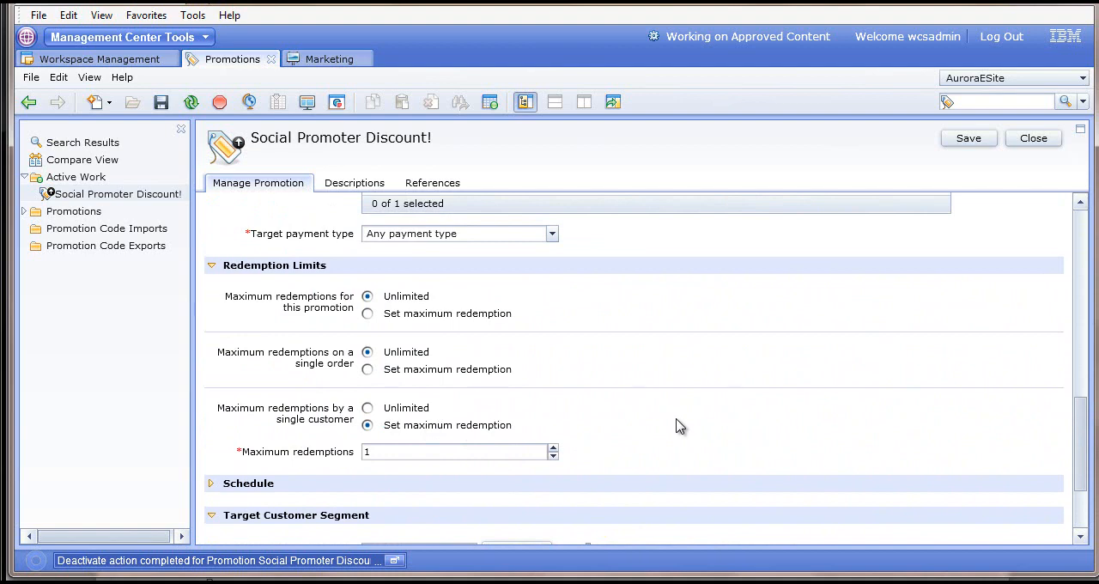
{"action": "mouse_move", "coordinate": [699, 426]}
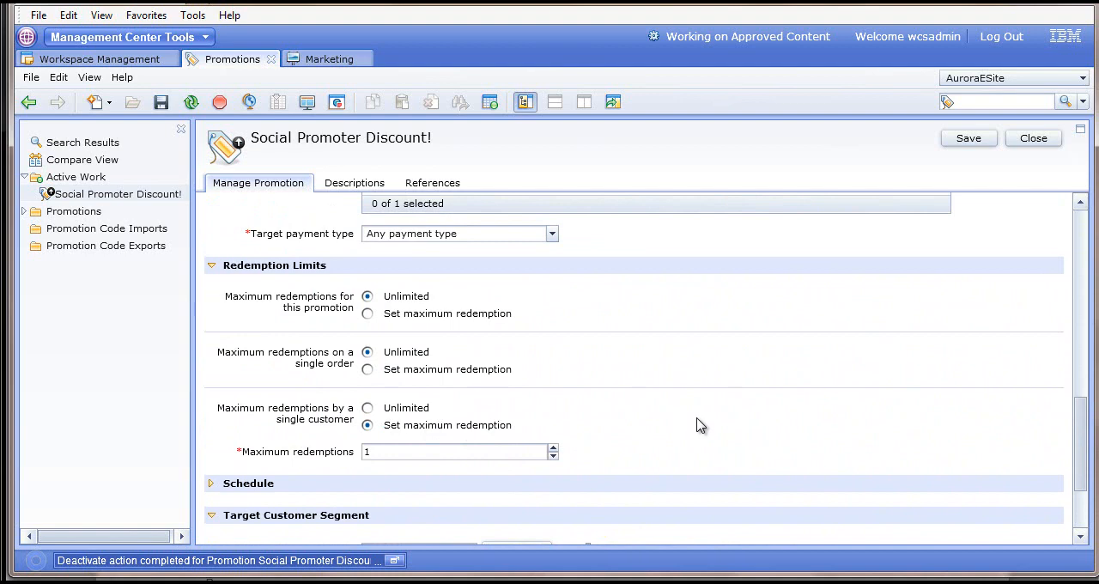
{"action": "mouse_move", "coordinate": [1081, 416]}
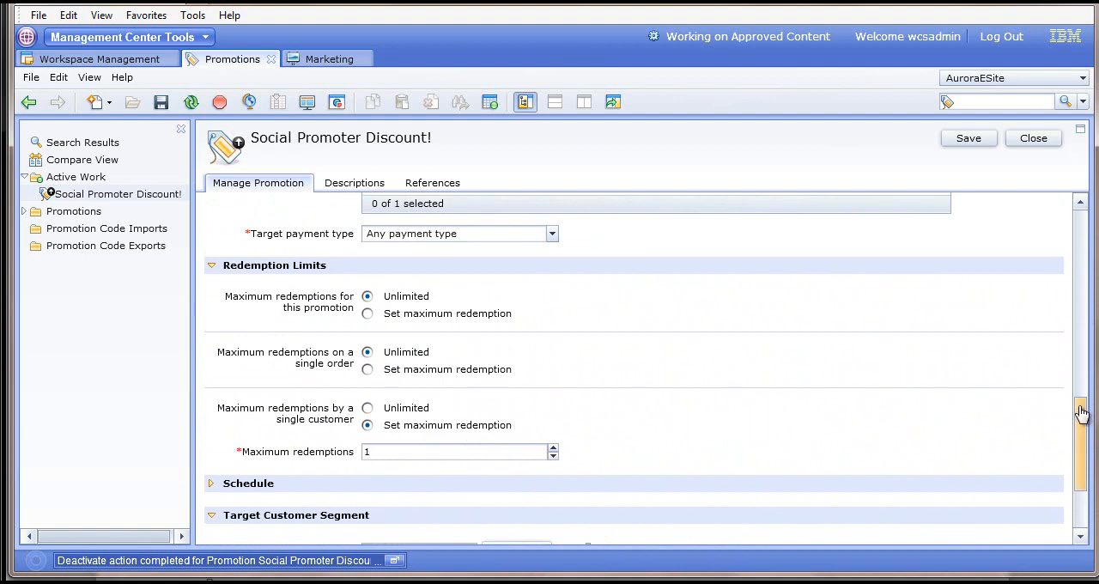
Check the Social Customers target segment, then reactivate Social Promoter Discount!
{"action": "scroll", "scroll_direction": "down", "scroll_amount": 3}
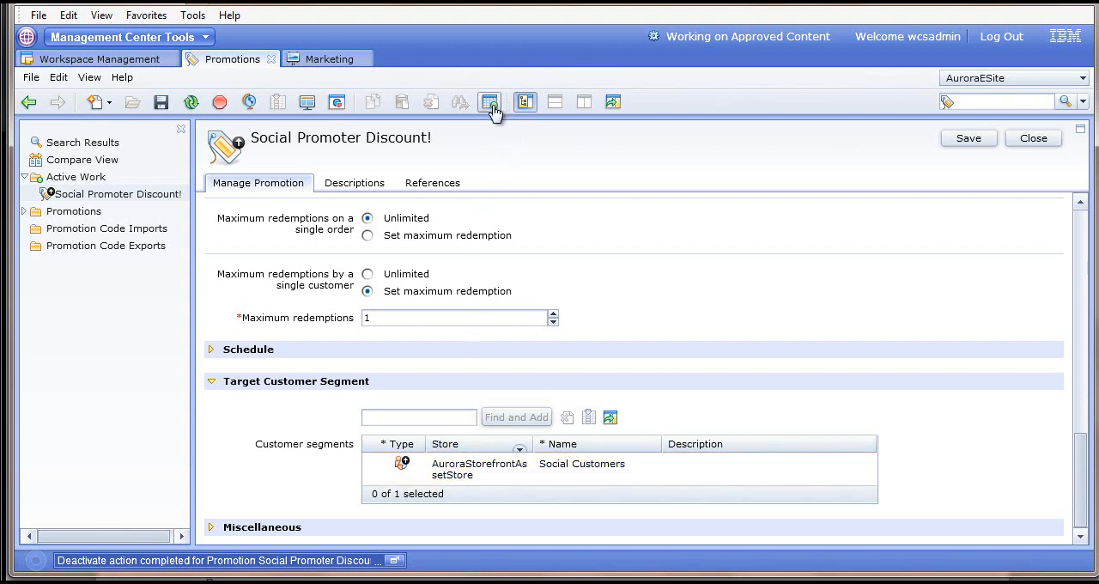
{"action": "left_click", "coordinate": [490, 102]}
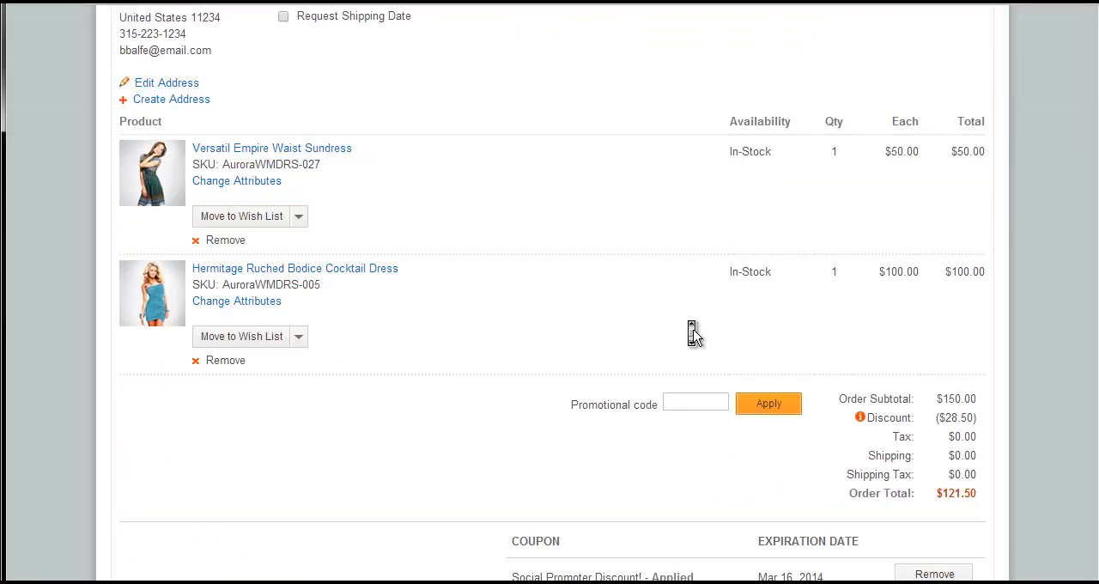
{"action": "mouse_move", "coordinate": [769, 403]}
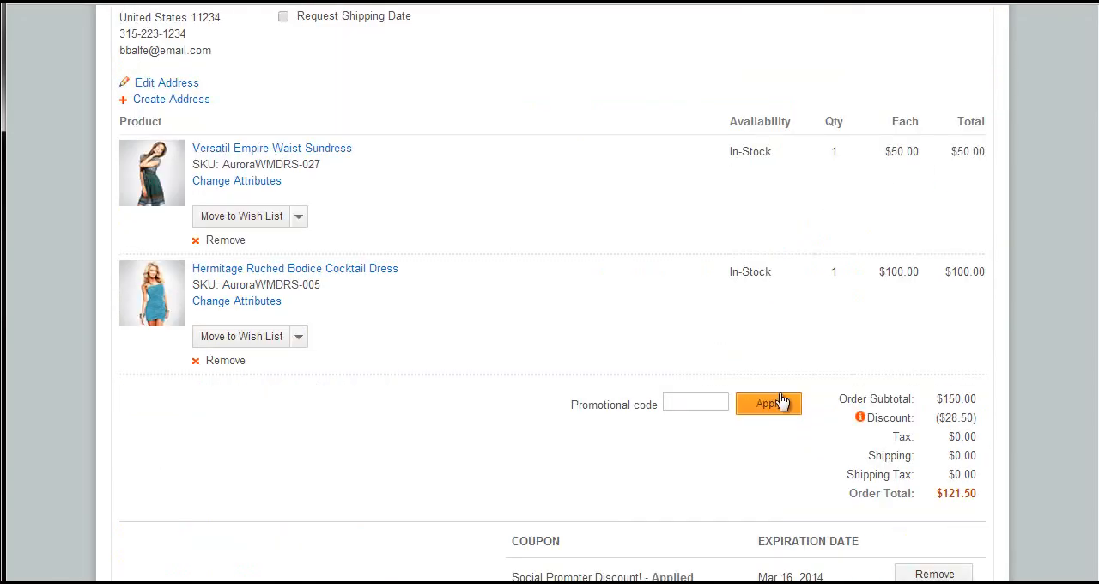